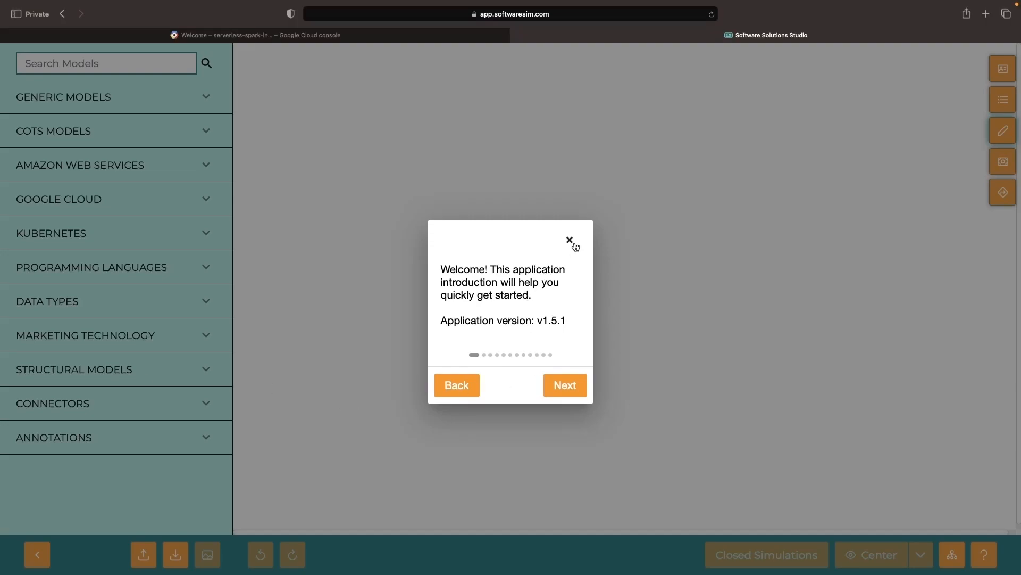
- Place an Apache Spark model on the canvas with a Dataproc model directly below it
click(569, 240)
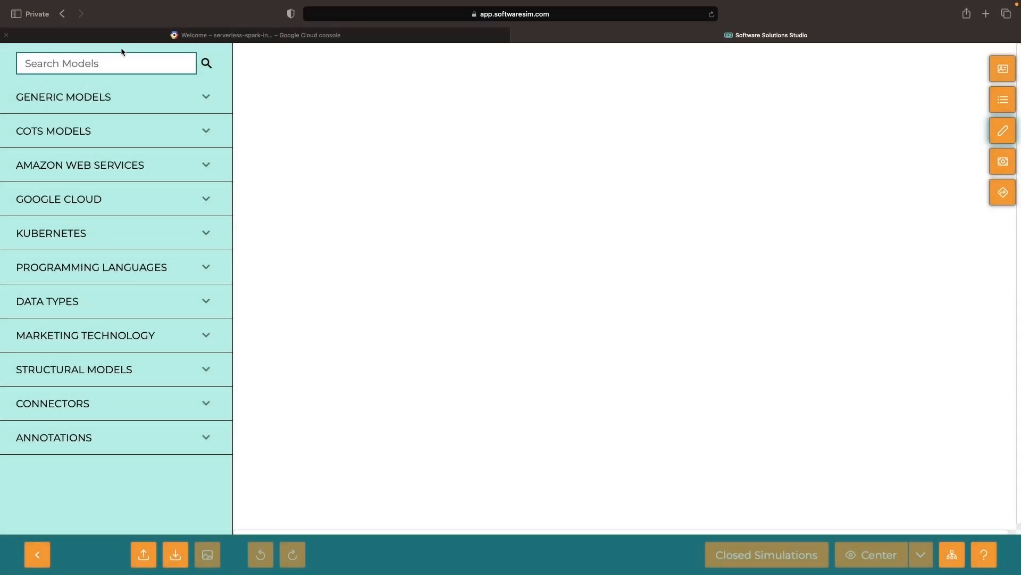
text(spark)
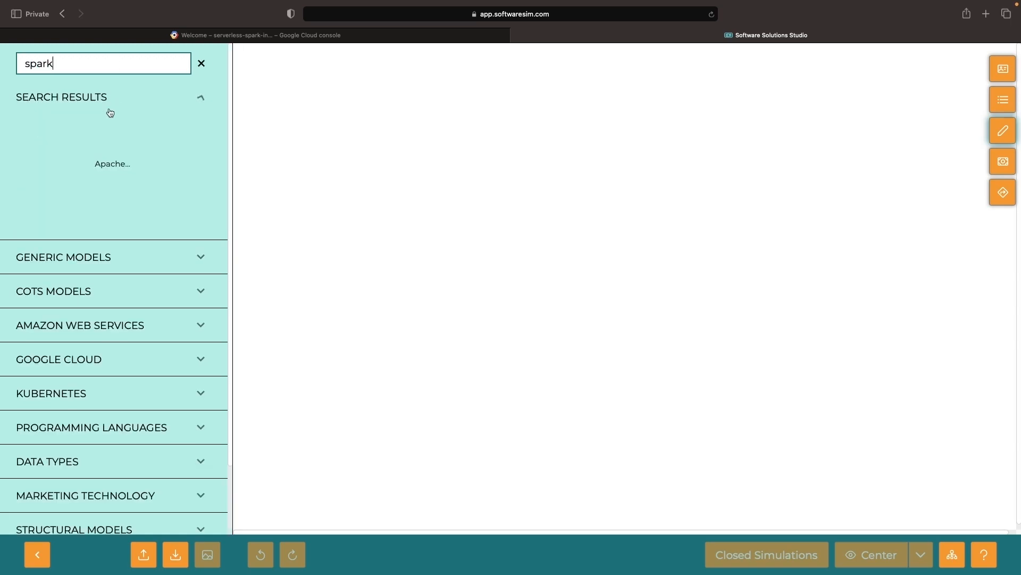
drag(113, 150, 467, 186)
text(dataproc)
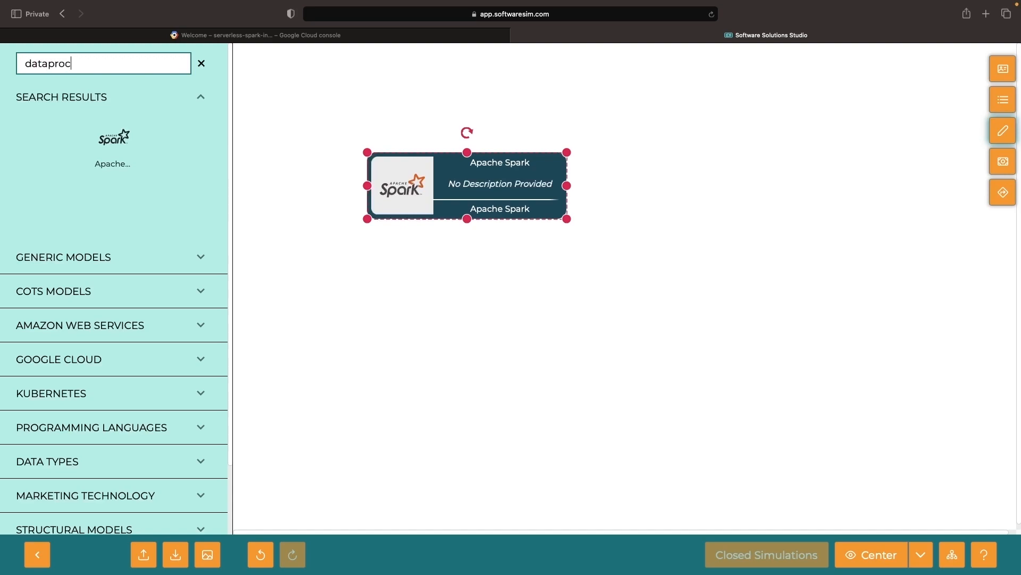
drag(113, 137, 307, 229)
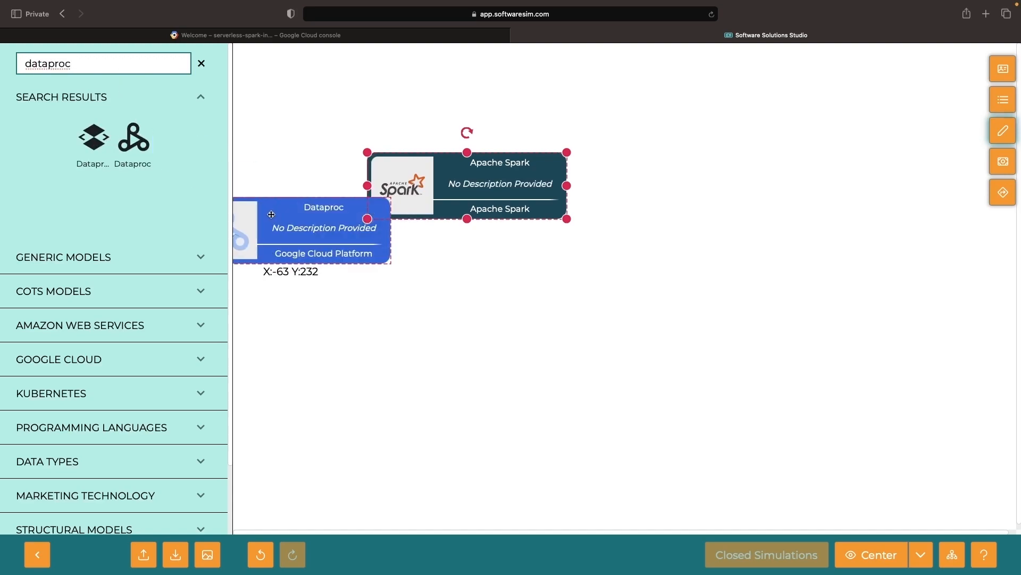
drag(323, 230, 499, 281)
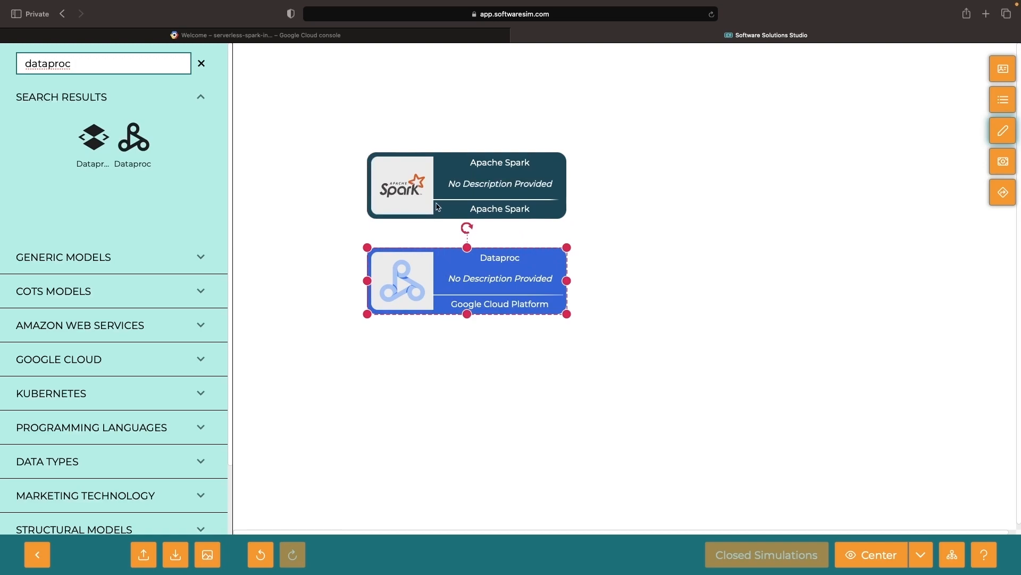
mouse_move(435, 202)
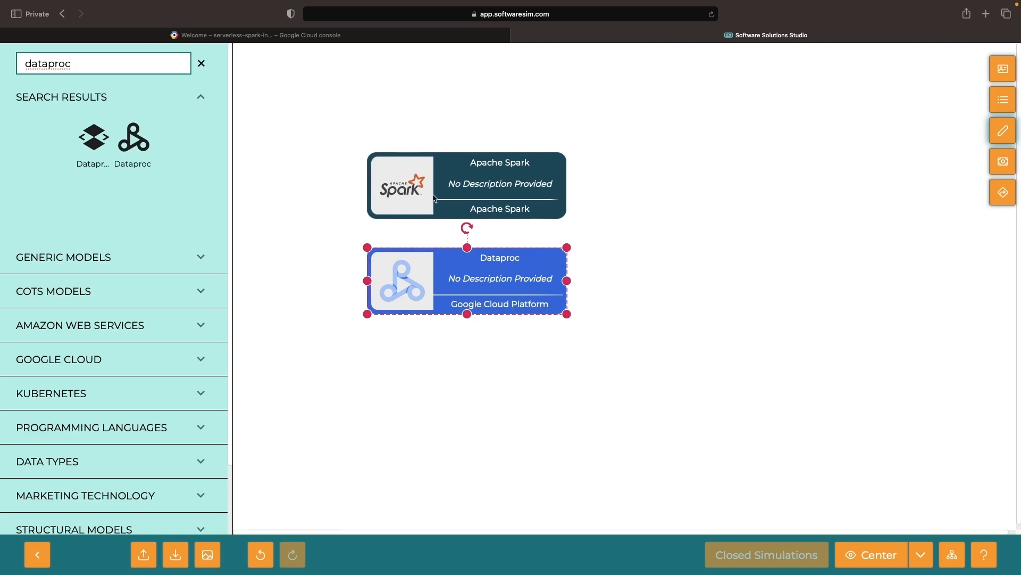
- Describe Spark, and Dataproc as managing large-scale data with Hadoop and Spark clusters; reopen Spark's properties
right_click(433, 194)
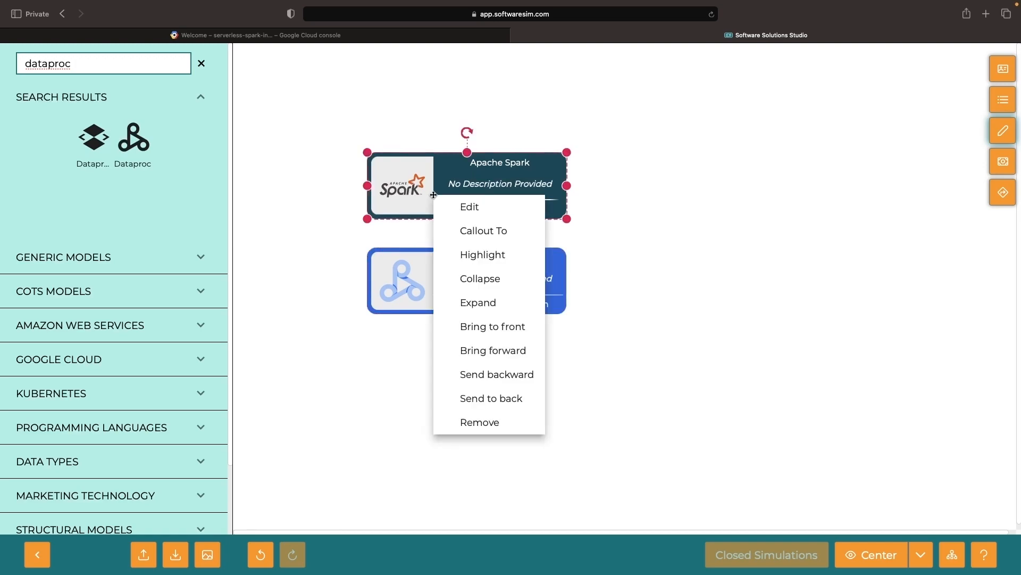
click(469, 207)
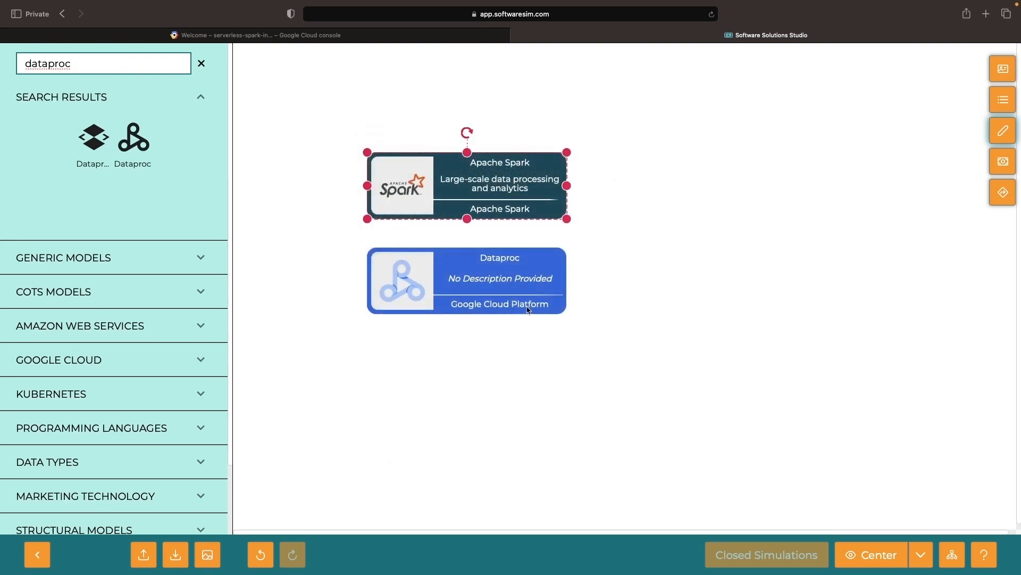
double_click(466, 281)
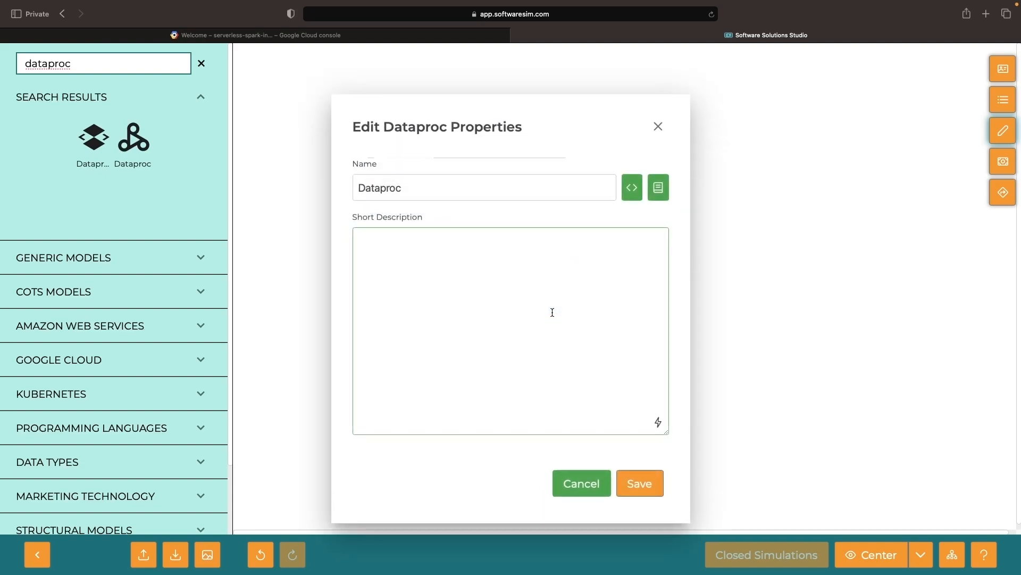
text(Managing and processing large-scale data using Apache Hadoop and Spark clusters in the cloud)
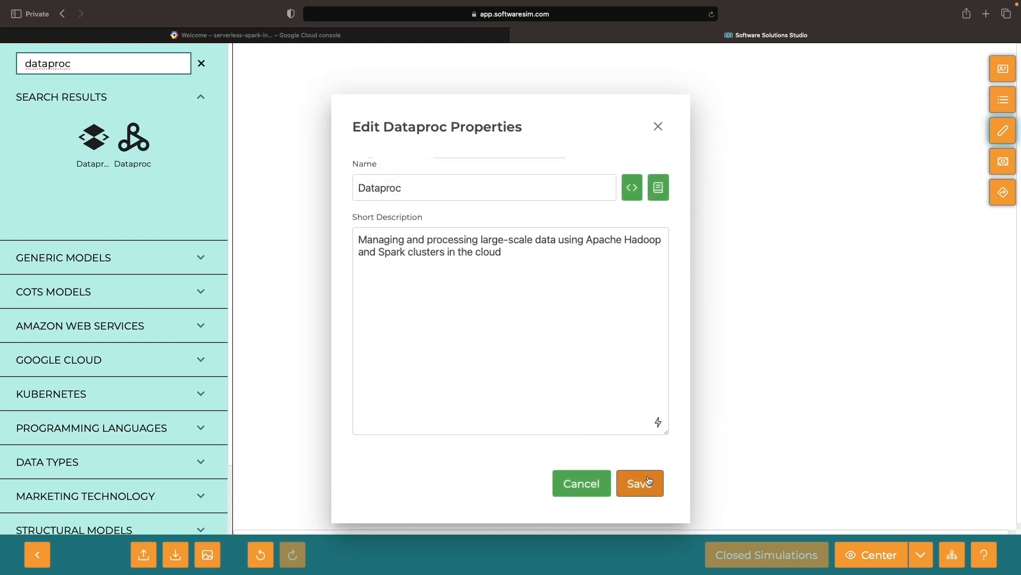
right_click(467, 185)
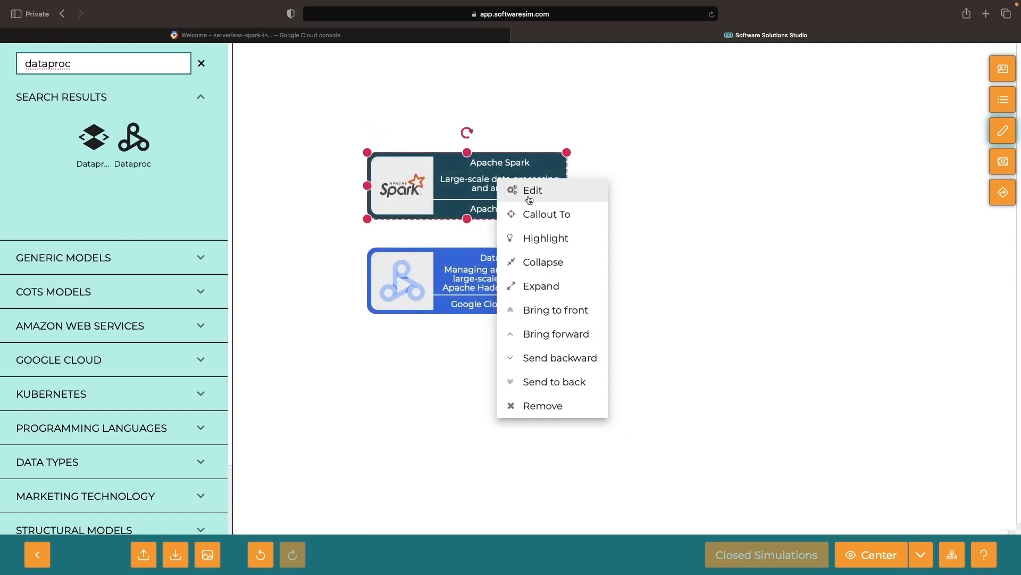
click(532, 190)
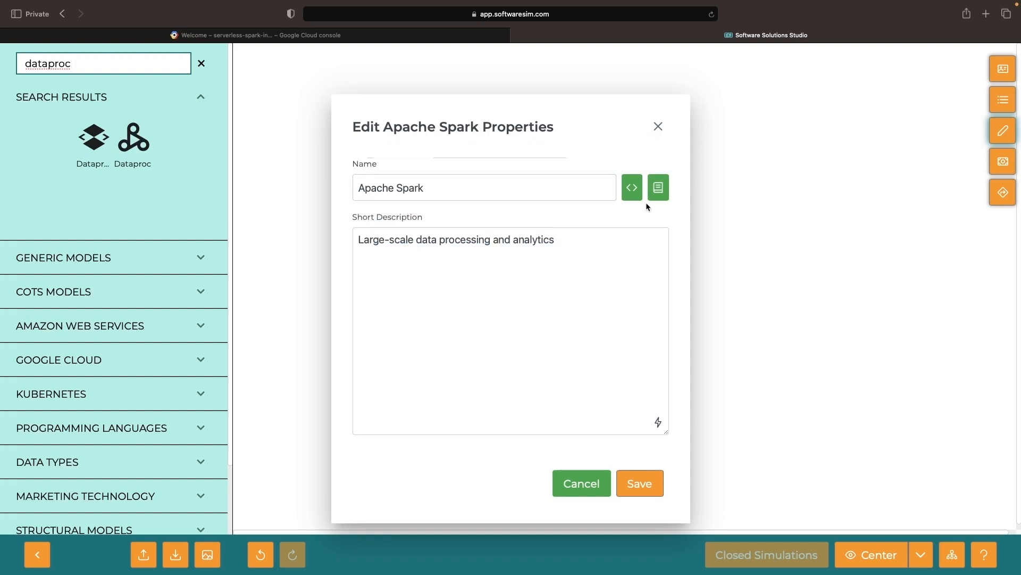
mouse_move(631, 188)
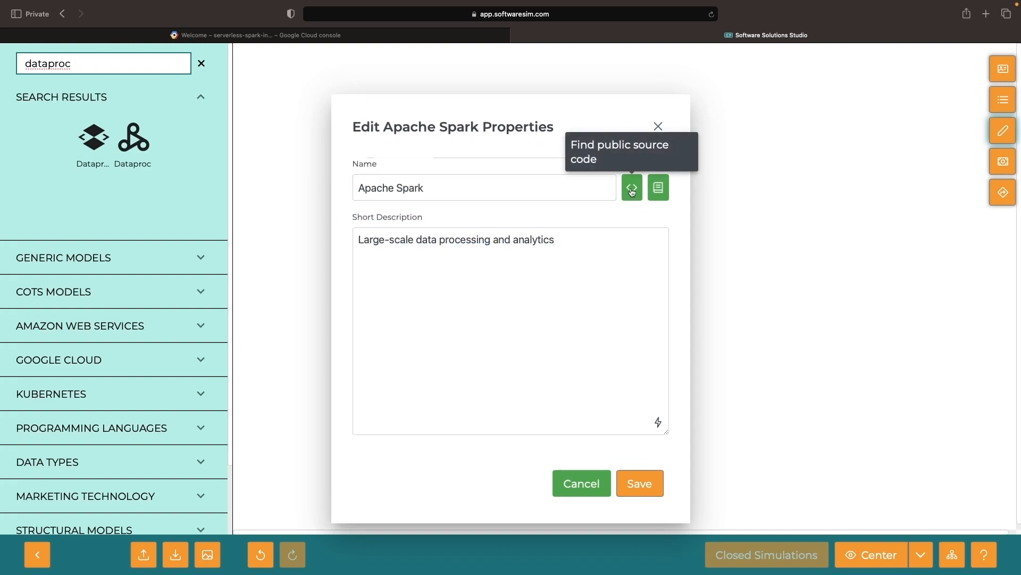
- Find Apache Spark's public source code and view the apache/spark GitHub repository
click(631, 188)
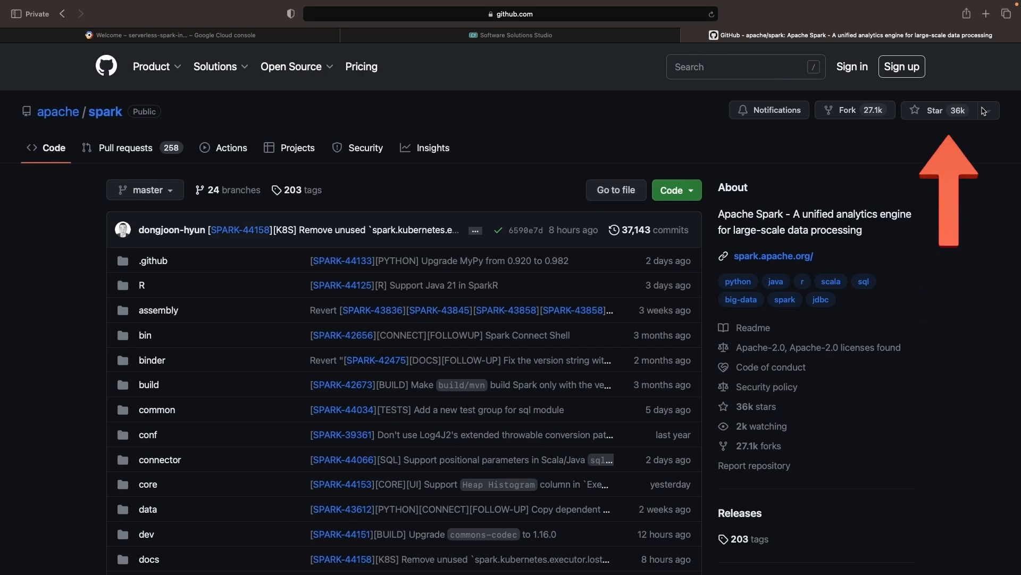
click(511, 35)
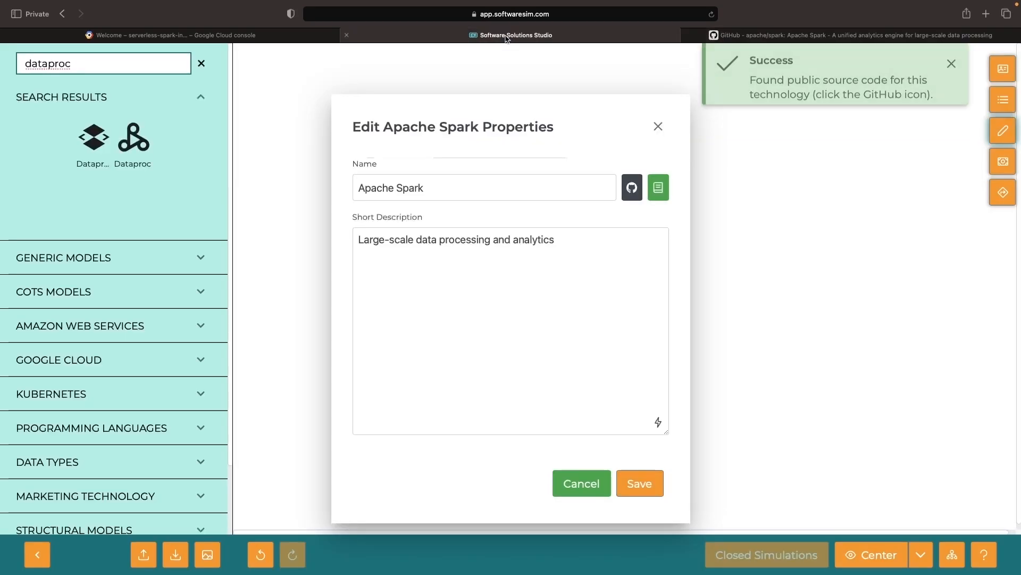
- Save the Apache Spark properties and connect Apache Spark to Dataproc with an arrow
click(639, 483)
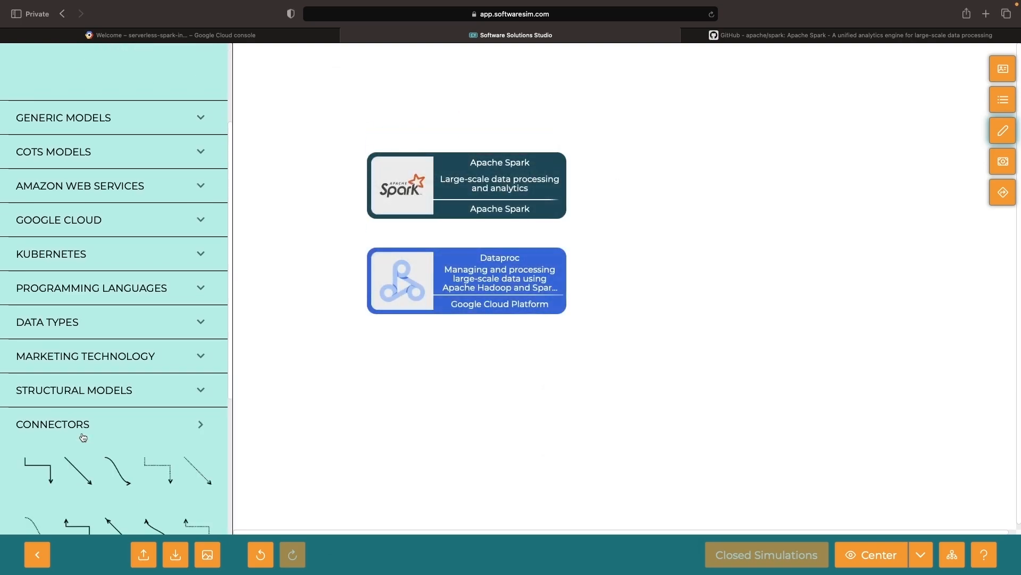
drag(294, 203, 336, 247)
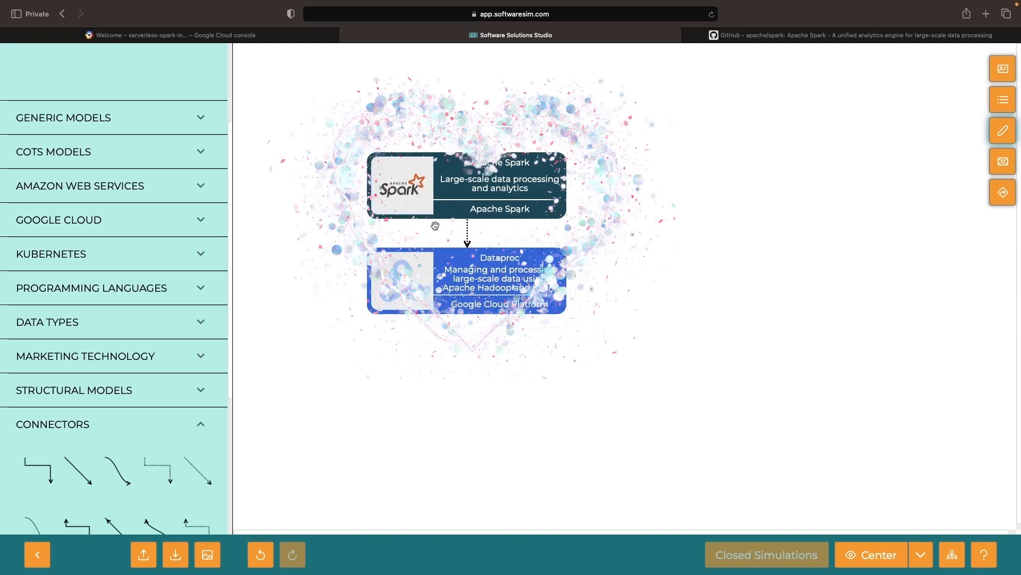
click(170, 35)
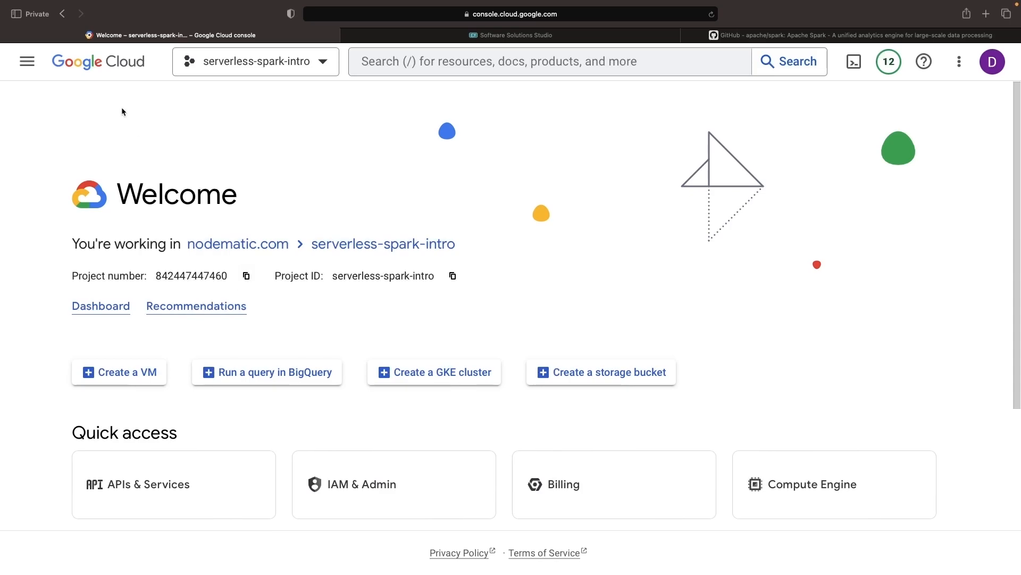
- Go to Dataproc via console search and enable the Cloud Dataproc API
click(27, 61)
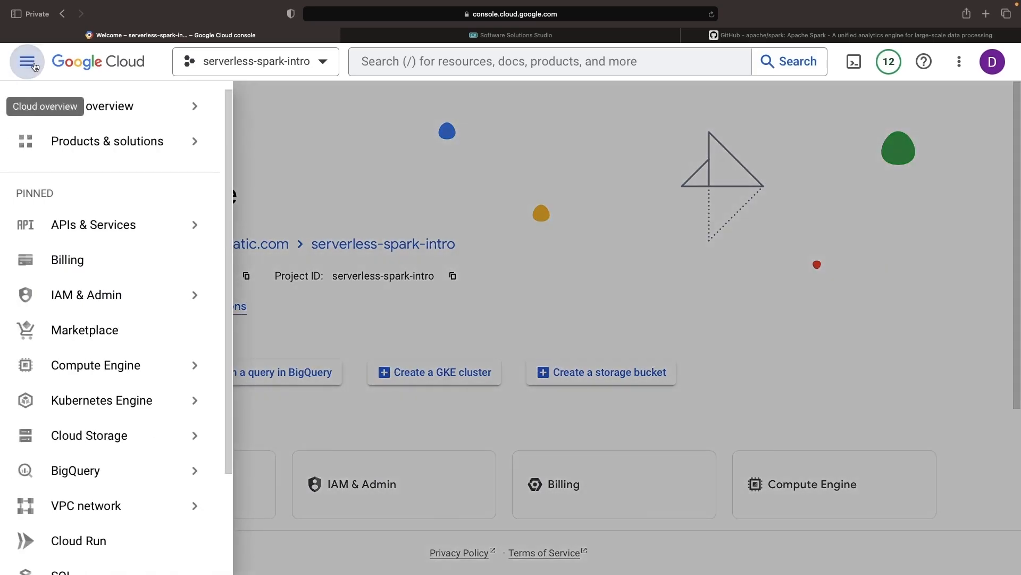
mouse_move(93, 222)
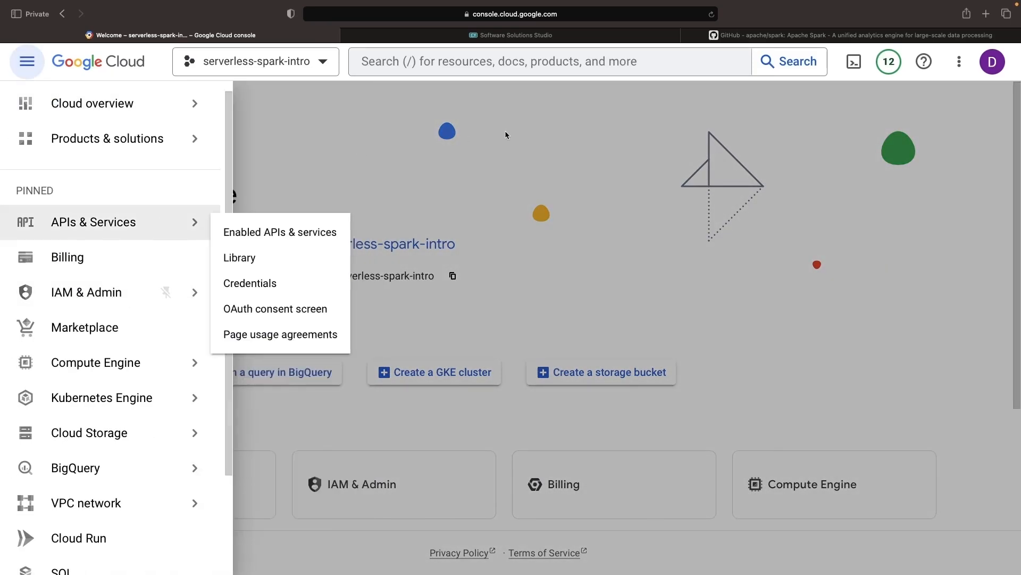
text(dataproc)
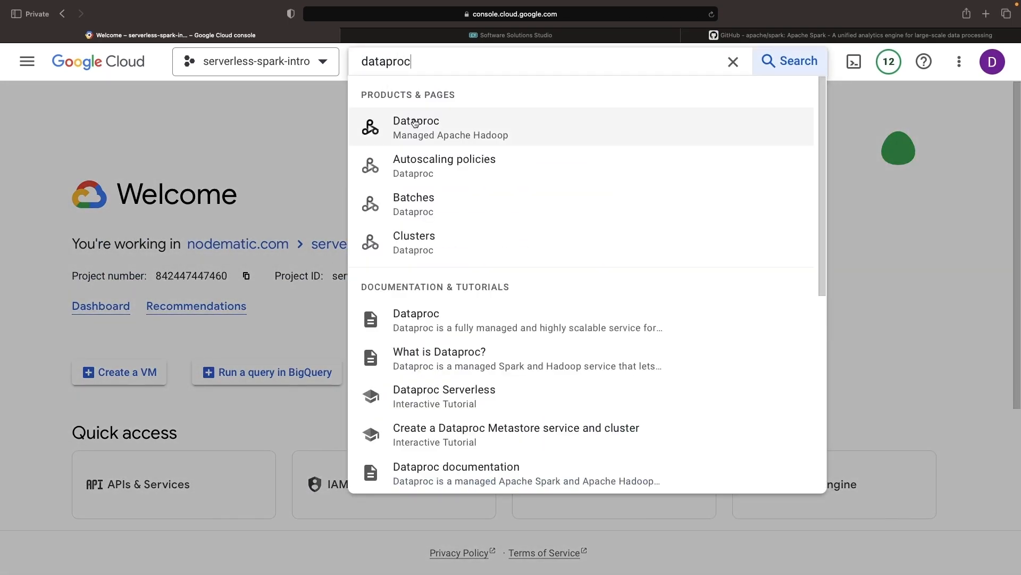
click(416, 127)
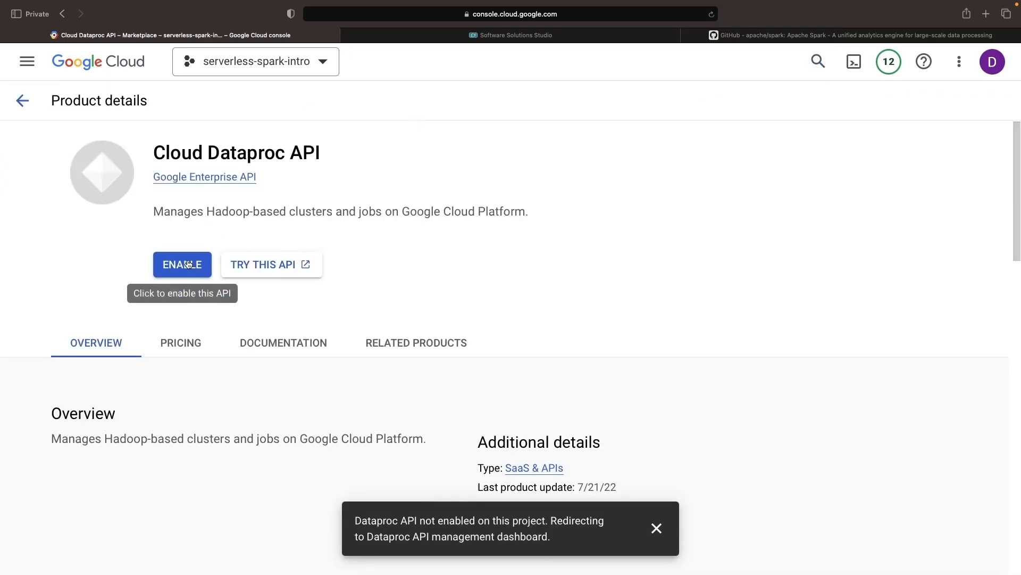
click(182, 264)
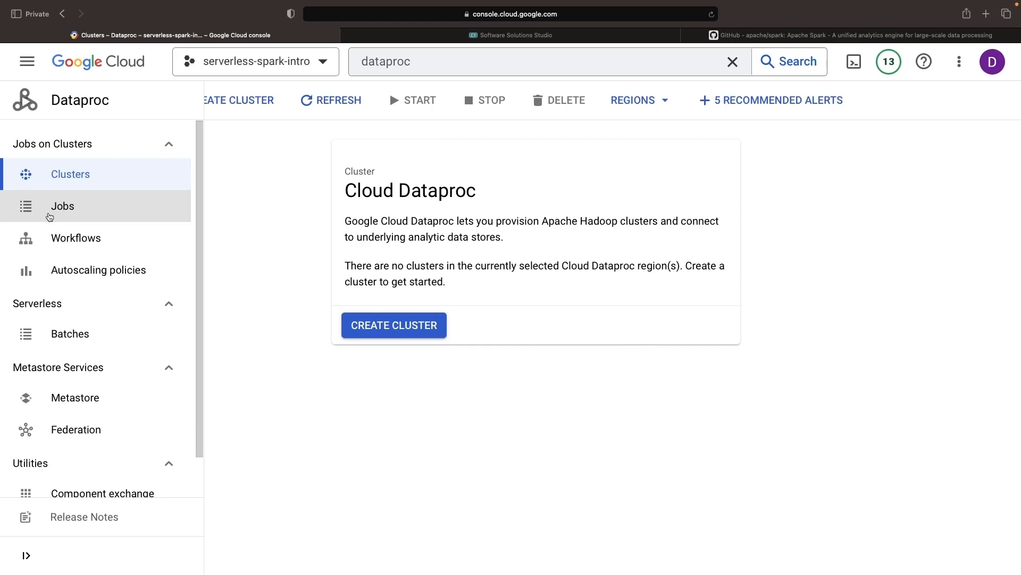
mouse_move(58, 309)
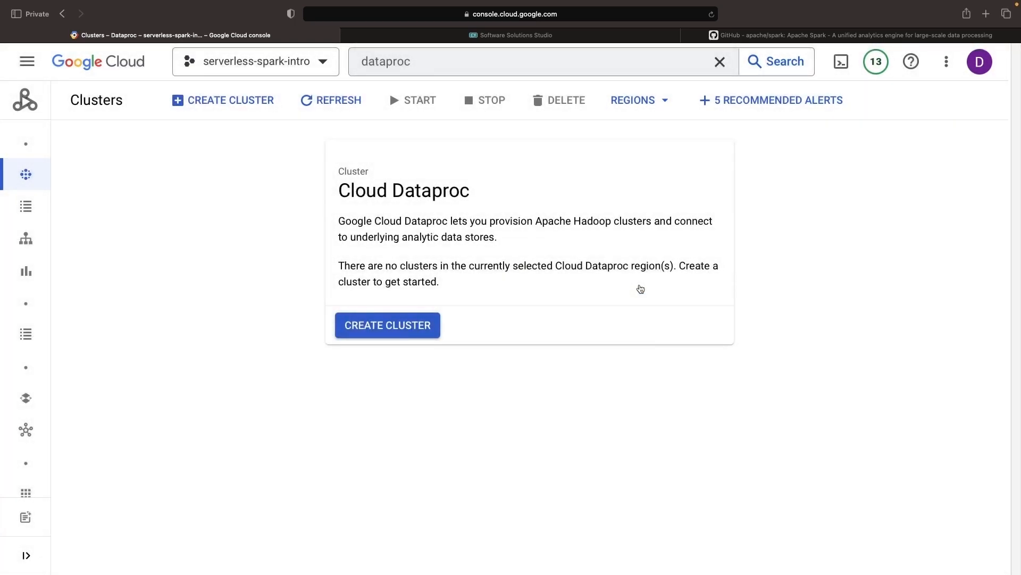
- Create Dataproc cluster cluster-2117 in us-central1, choosing the manager node's machine type
click(387, 325)
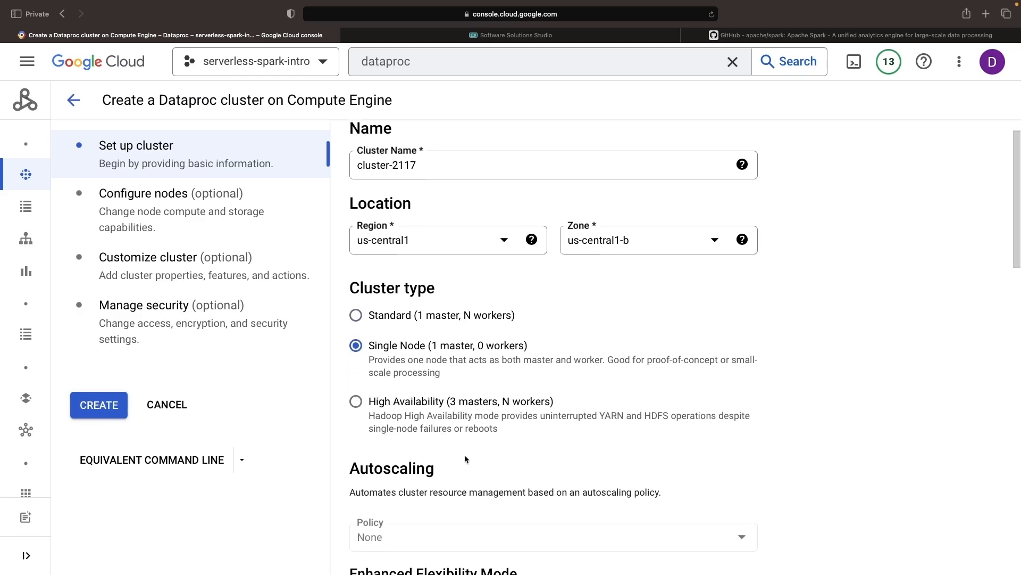
scroll(down, 3)
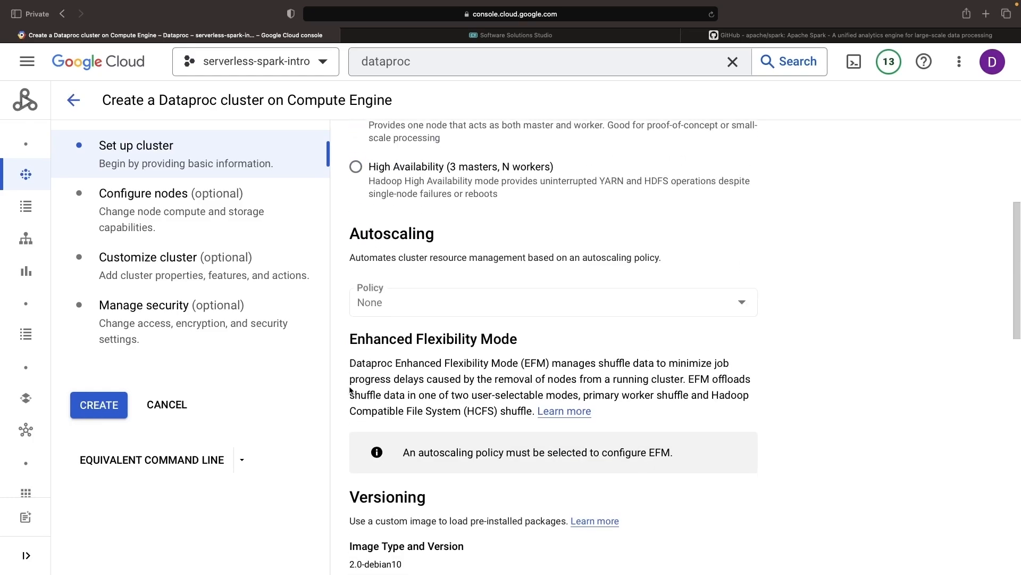
scroll(down, 3)
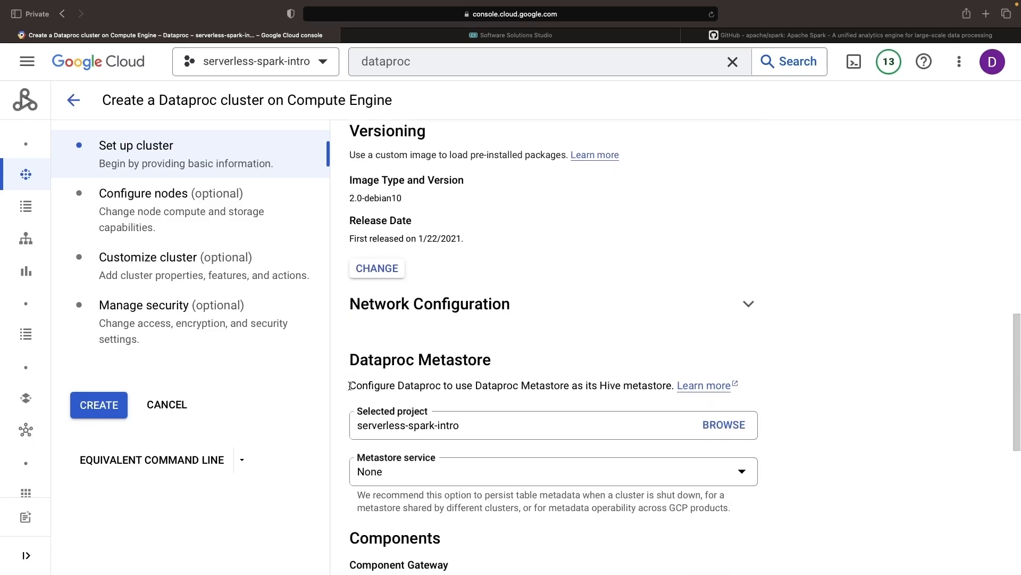
click(376, 268)
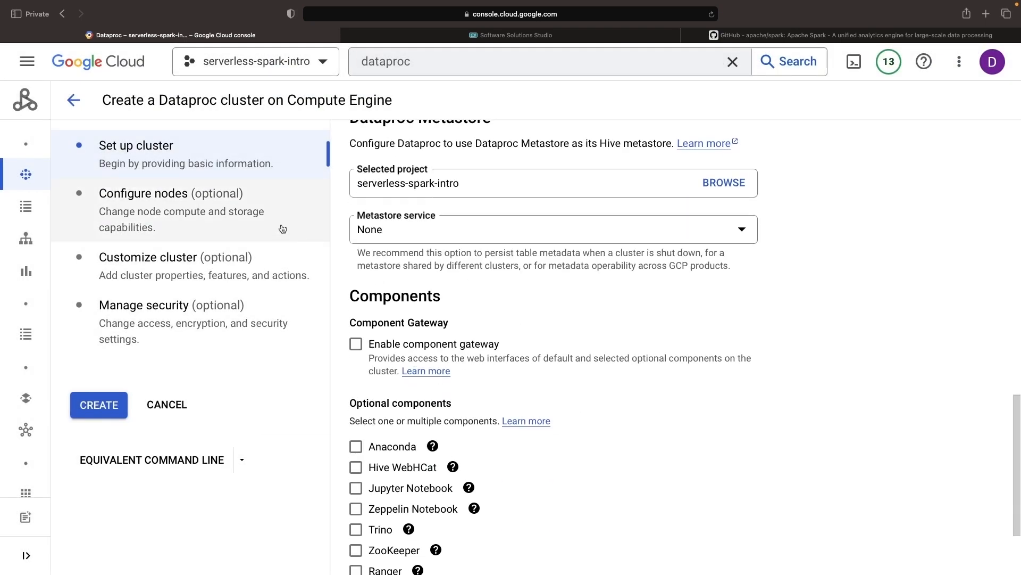
click(153, 210)
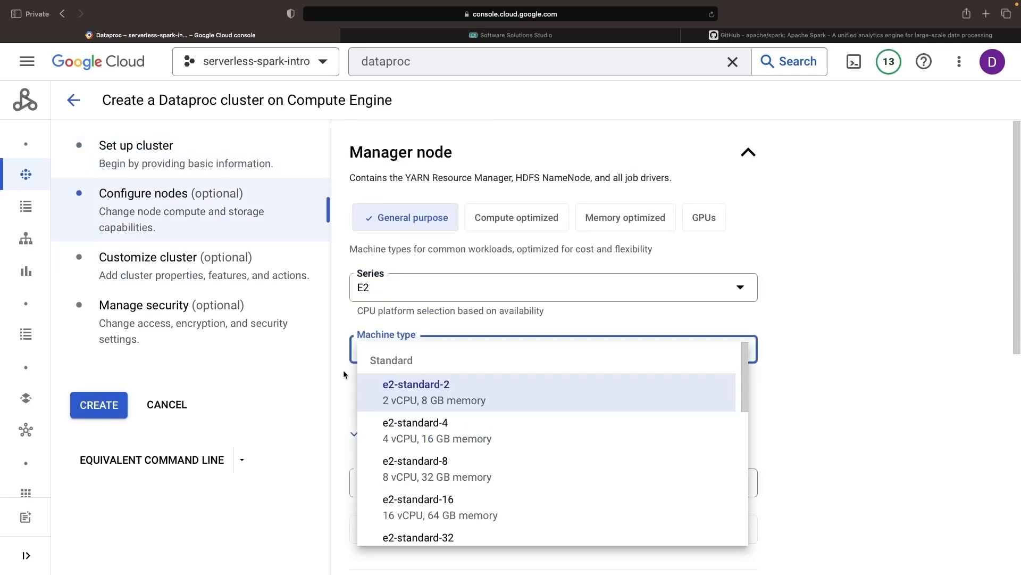
click(99, 404)
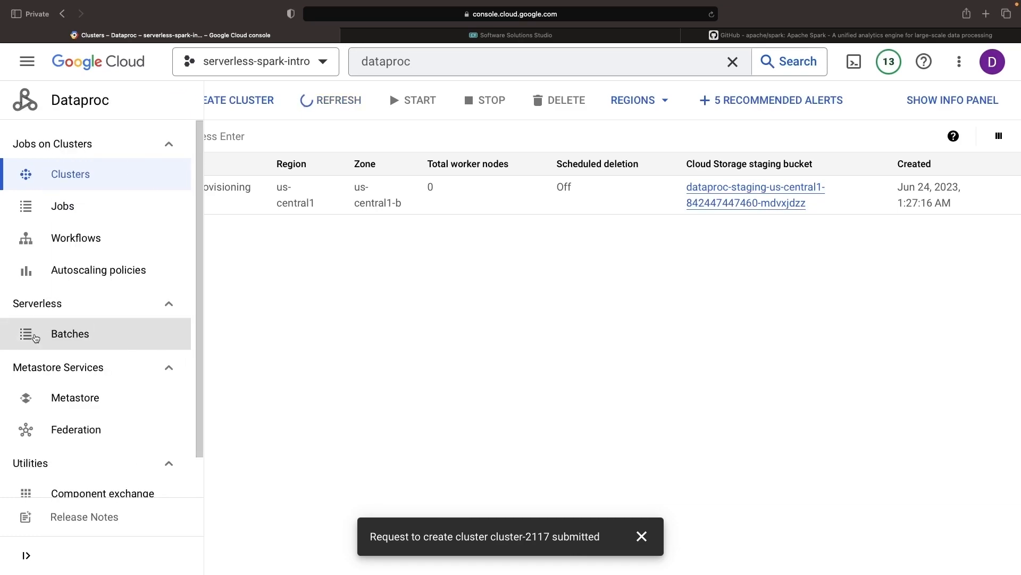
- Check the empty serverless Batches list and preview the create-batch form
click(69, 333)
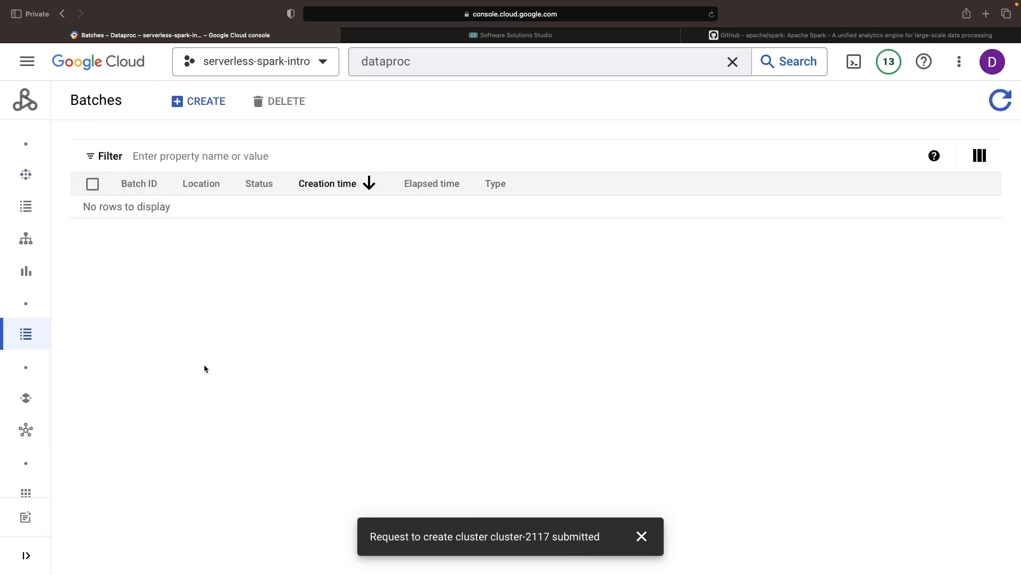
mouse_move(207, 119)
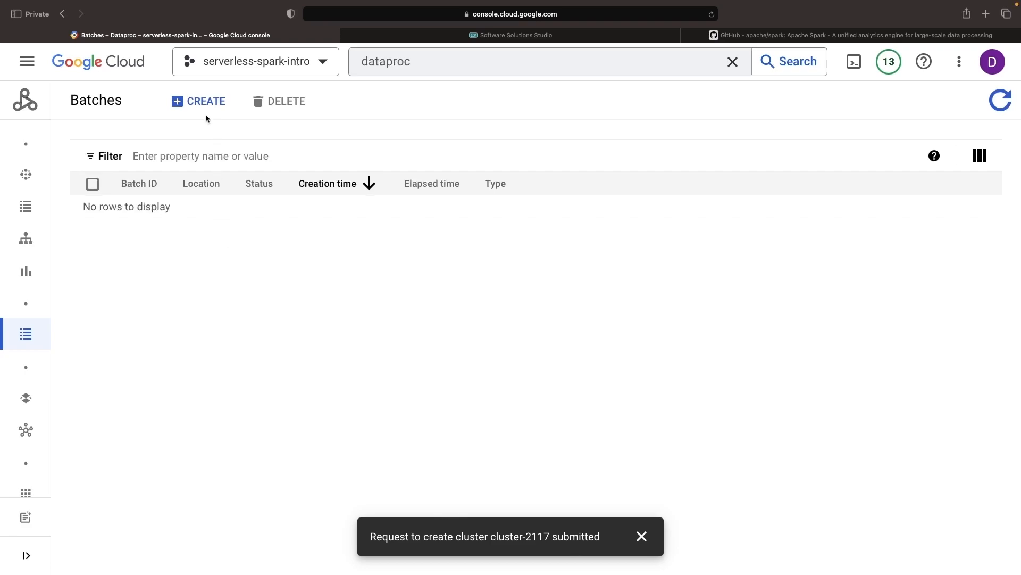
click(198, 101)
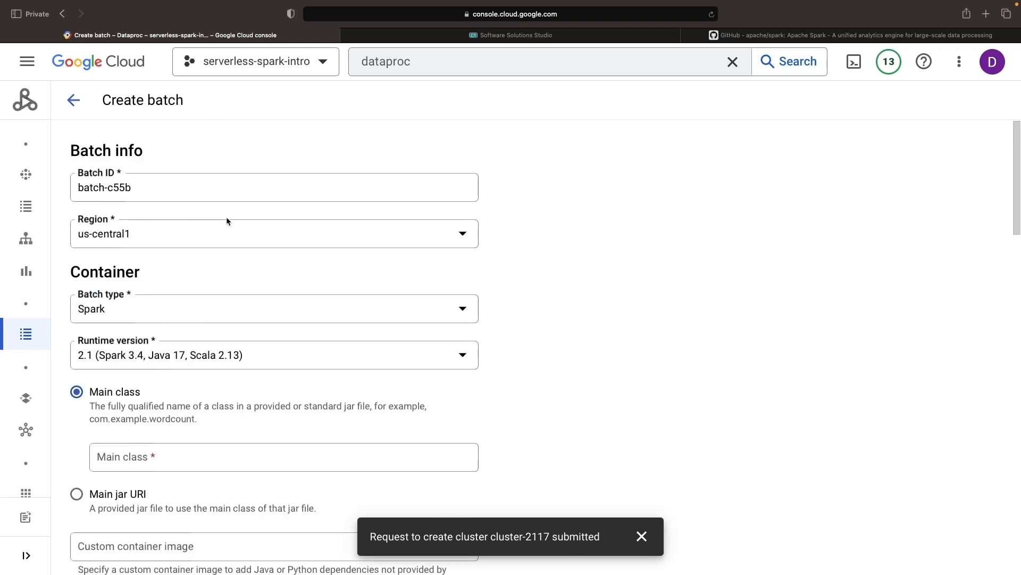
scroll(down, 3)
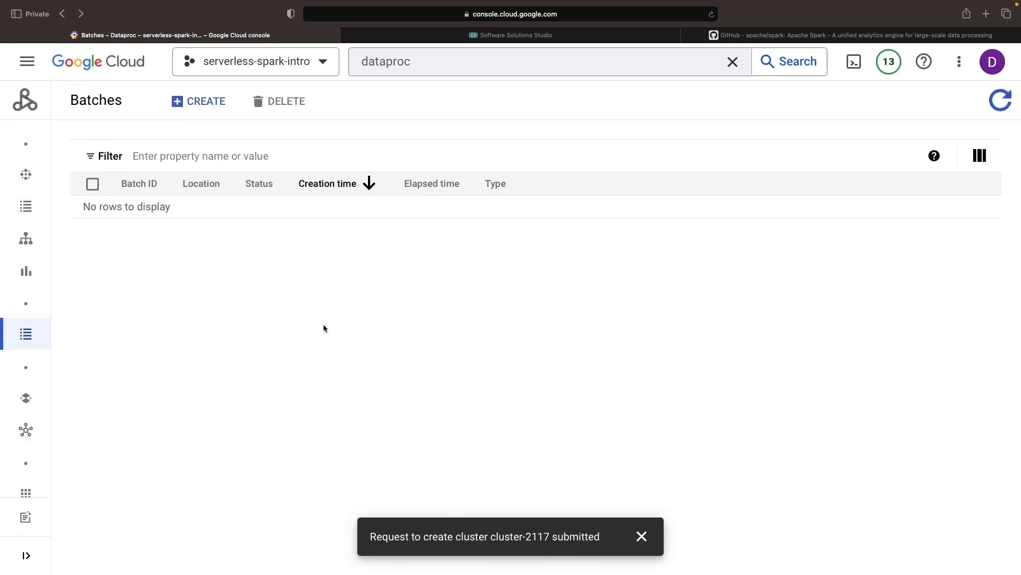
mouse_move(725, 493)
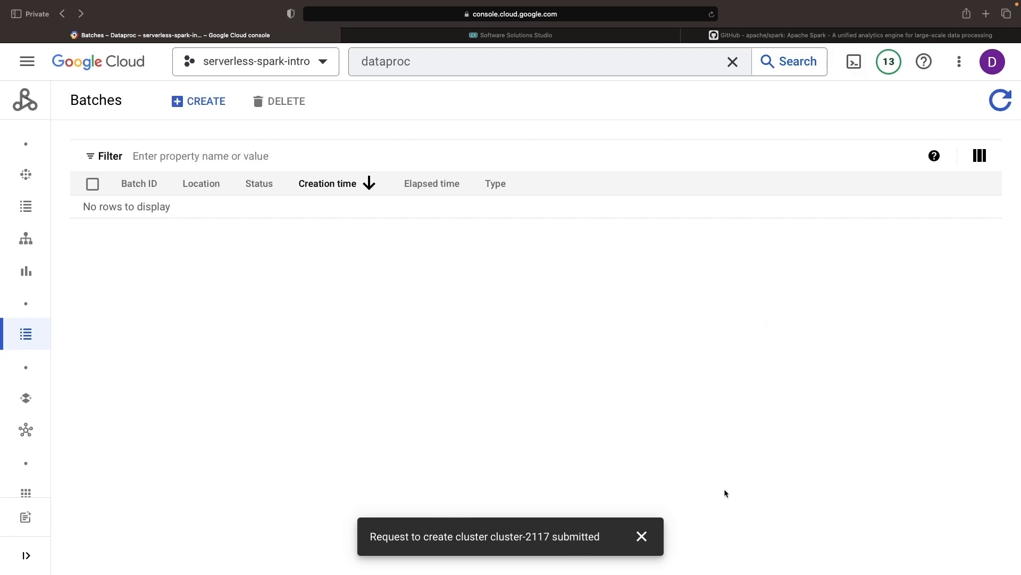
- In the Cloud Shell editor, give books.csv the header title,author,number_of_pages
click(854, 61)
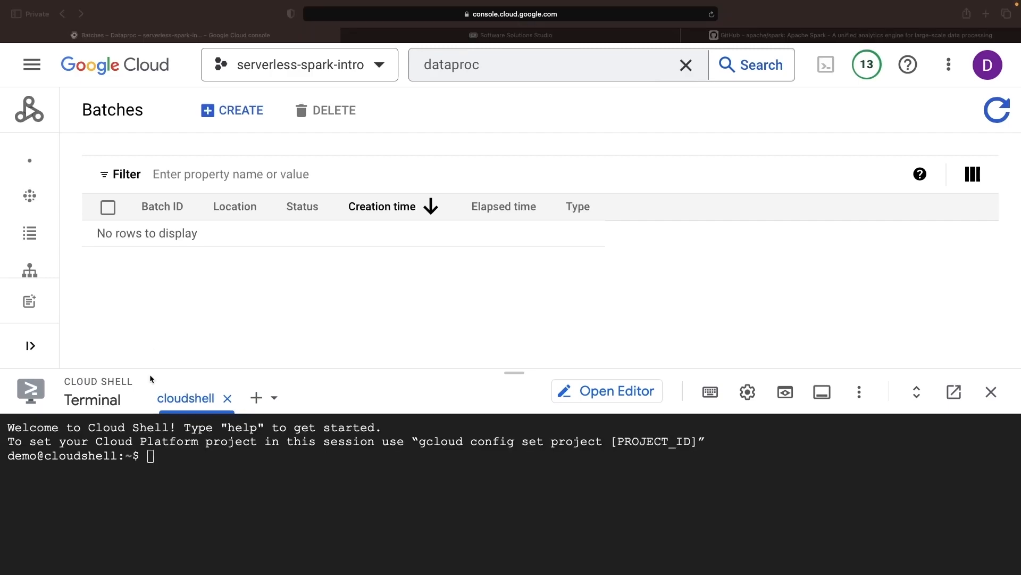
click(606, 389)
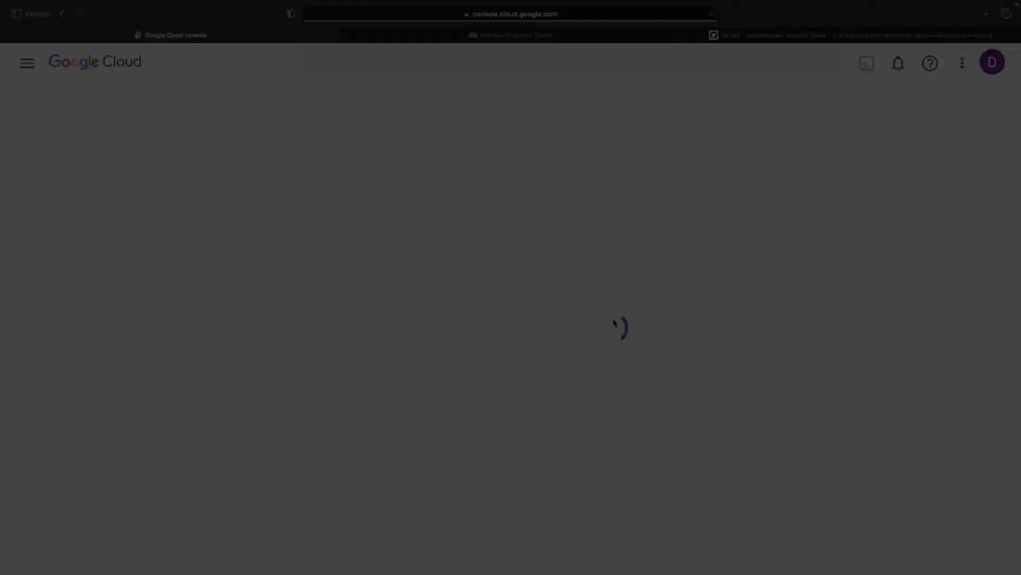
click(383, 34)
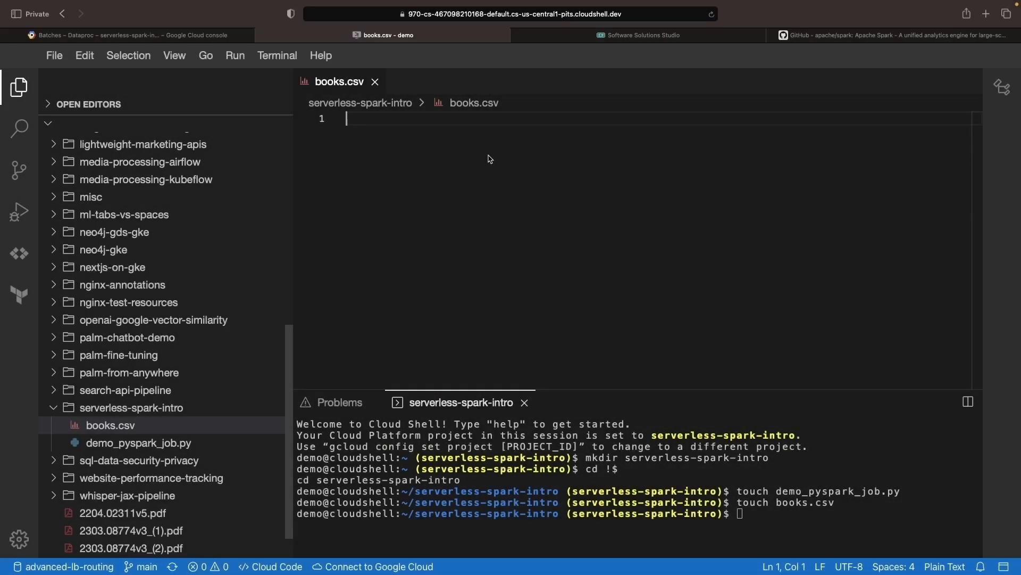
text(title,author,number_of_pages)
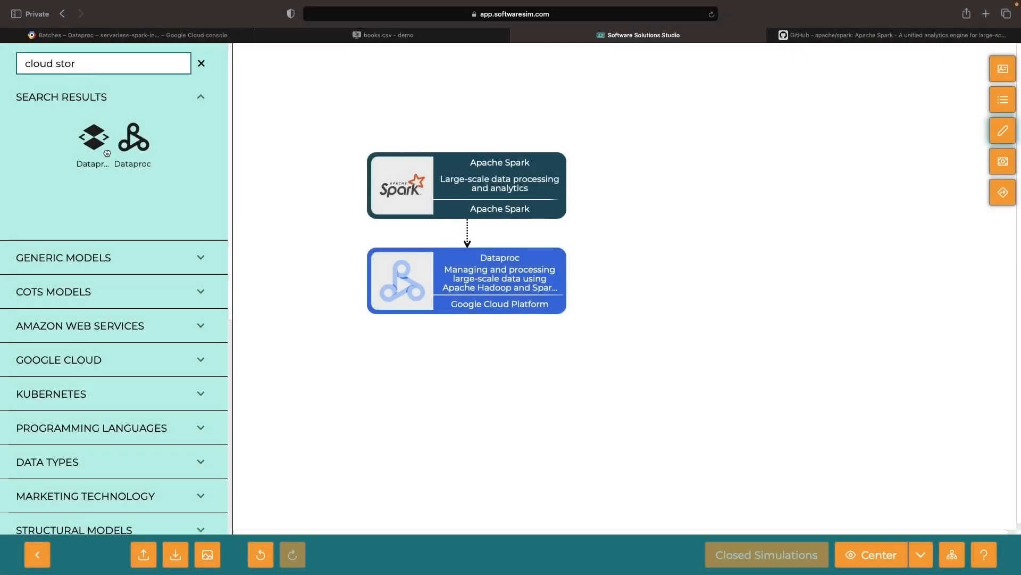
- Add a Cloud Storage model to the diagram, positioned to the right of Dataproc
drag(93, 136, 614, 366)
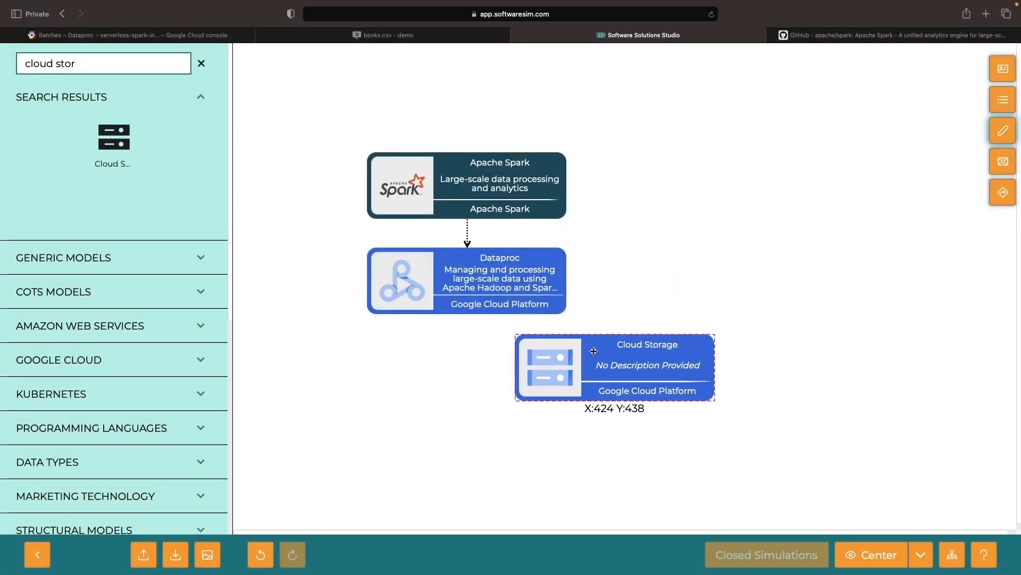
drag(614, 367, 704, 228)
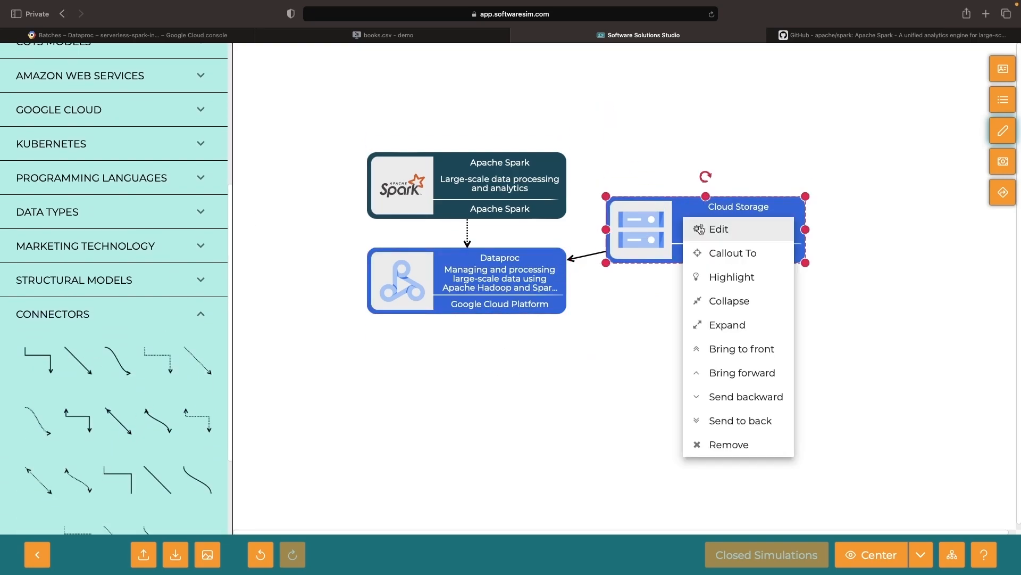
click(384, 34)
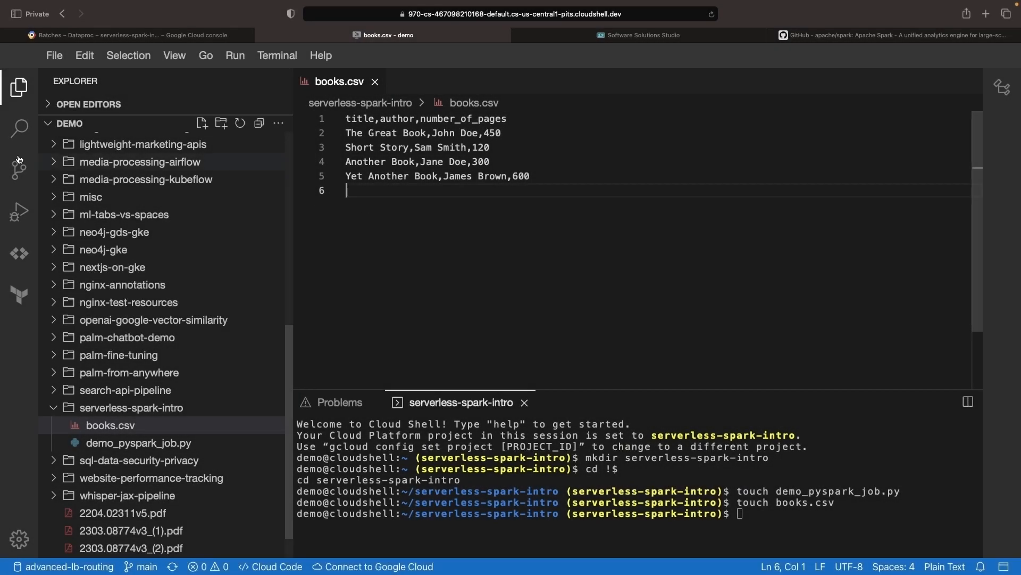
mouse_move(19, 169)
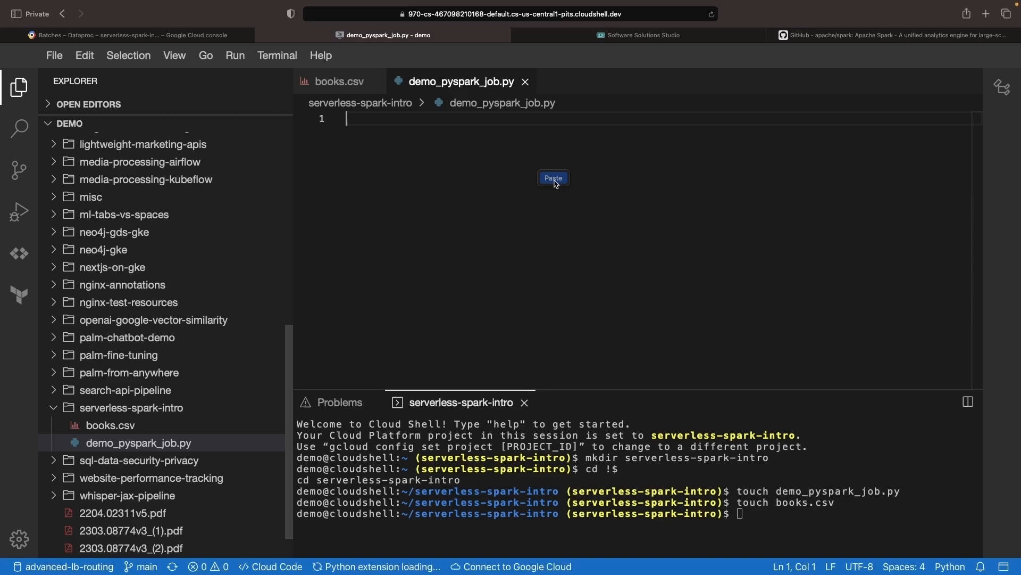
- Paste the PySpark job script into demo_pyspark_job.py and review its CSV-reading code
click(552, 178)
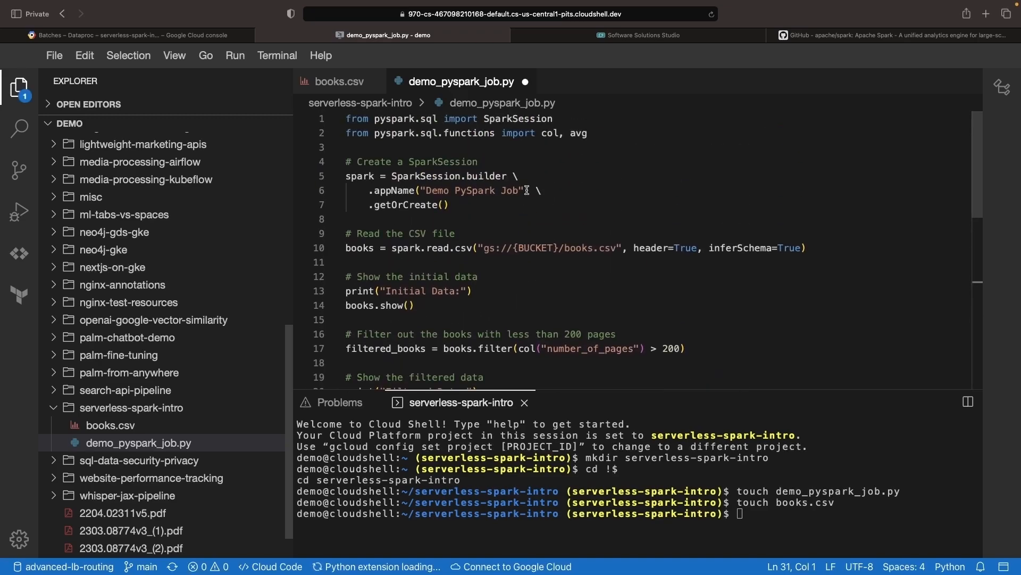
double_click(589, 248)
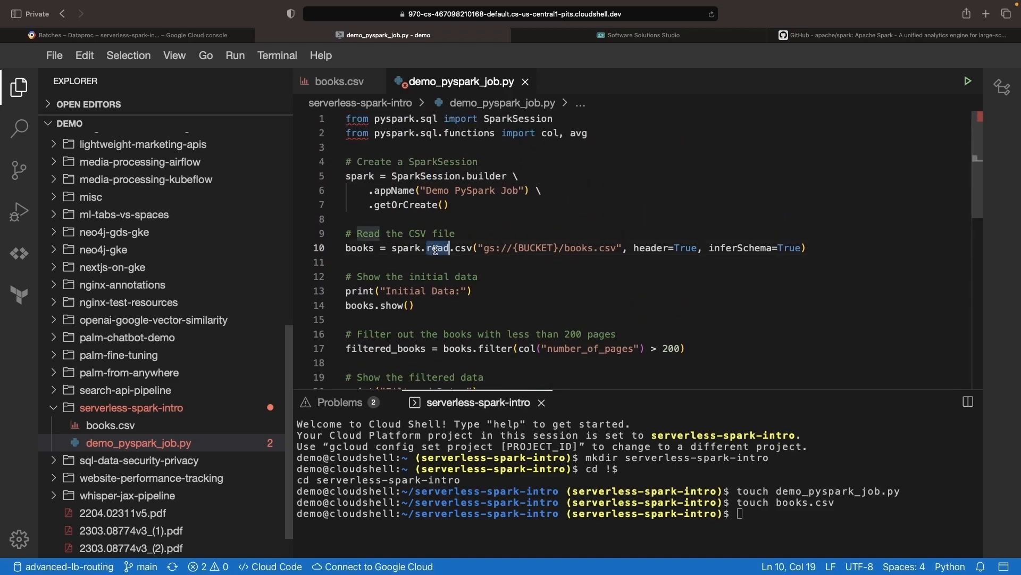
mouse_move(530, 299)
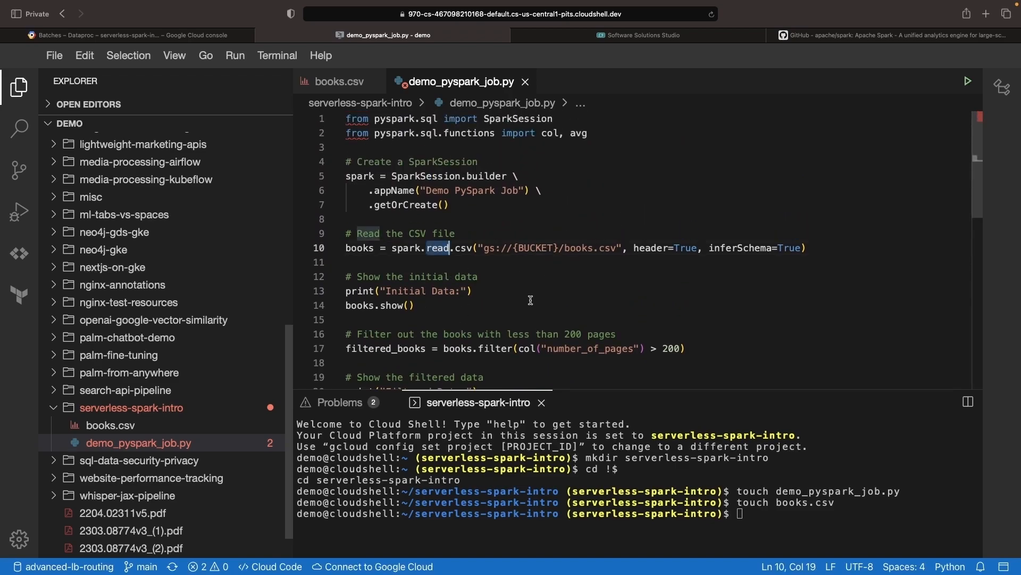
scroll(down, 3)
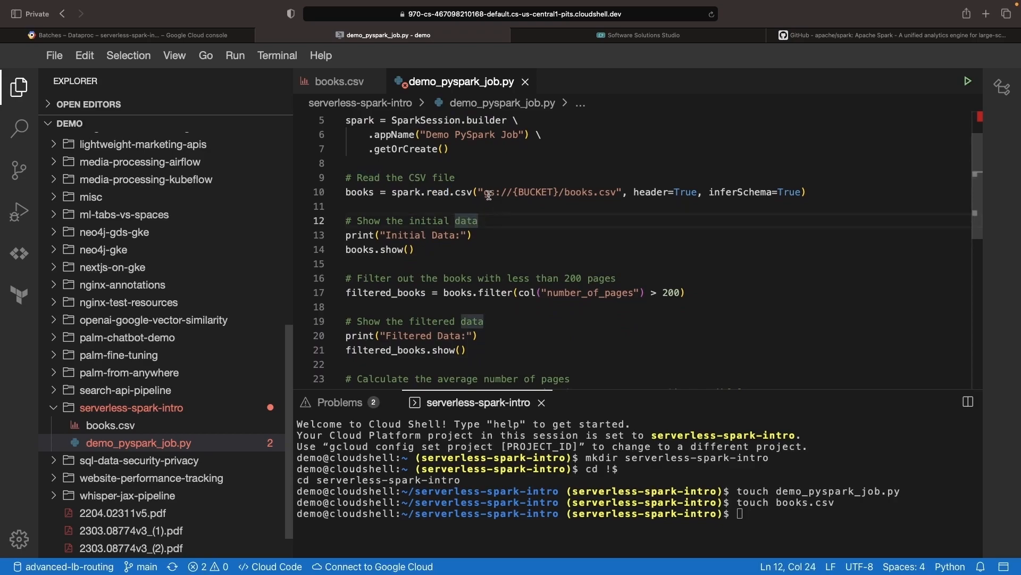
mouse_move(480, 206)
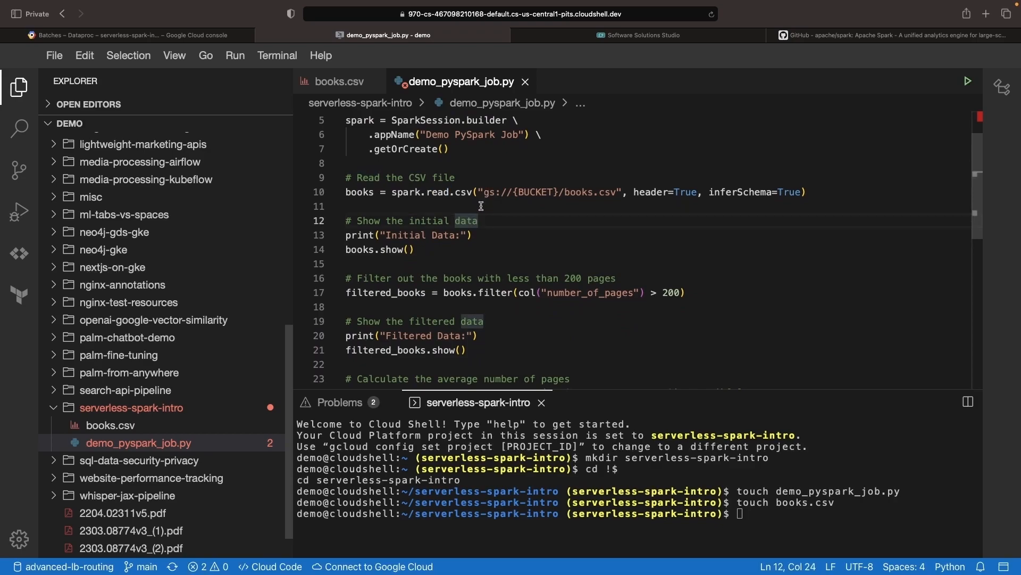
double_click(490, 191)
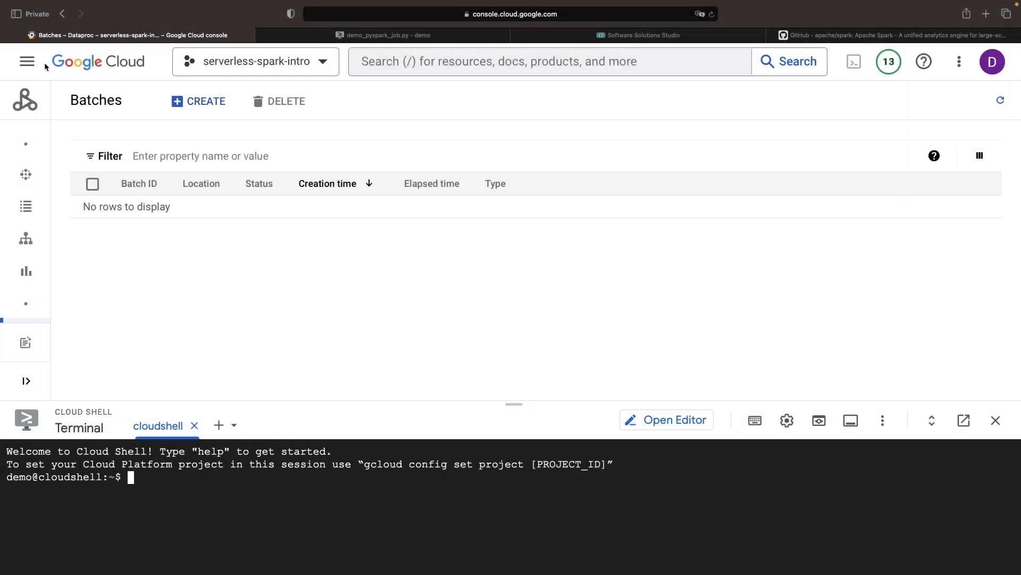
- Create bucket demo-pyspark-job, confirming public access prevention is enforced
click(27, 61)
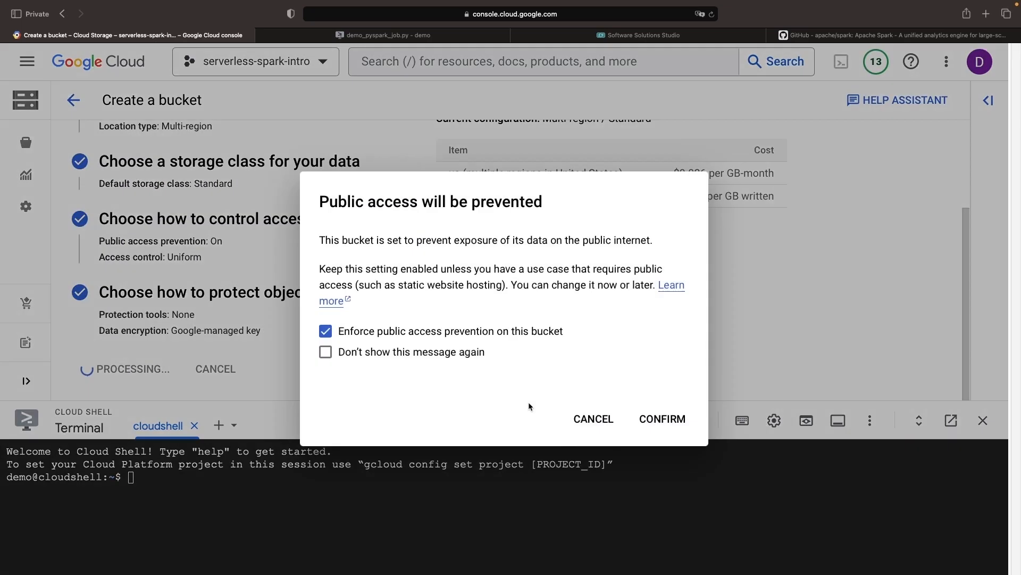
click(662, 418)
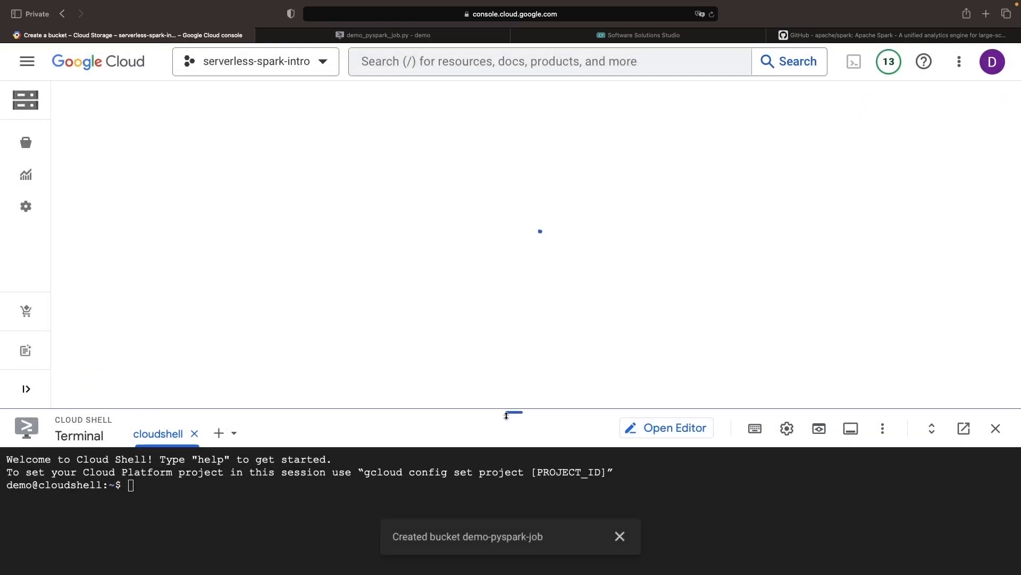
click(383, 35)
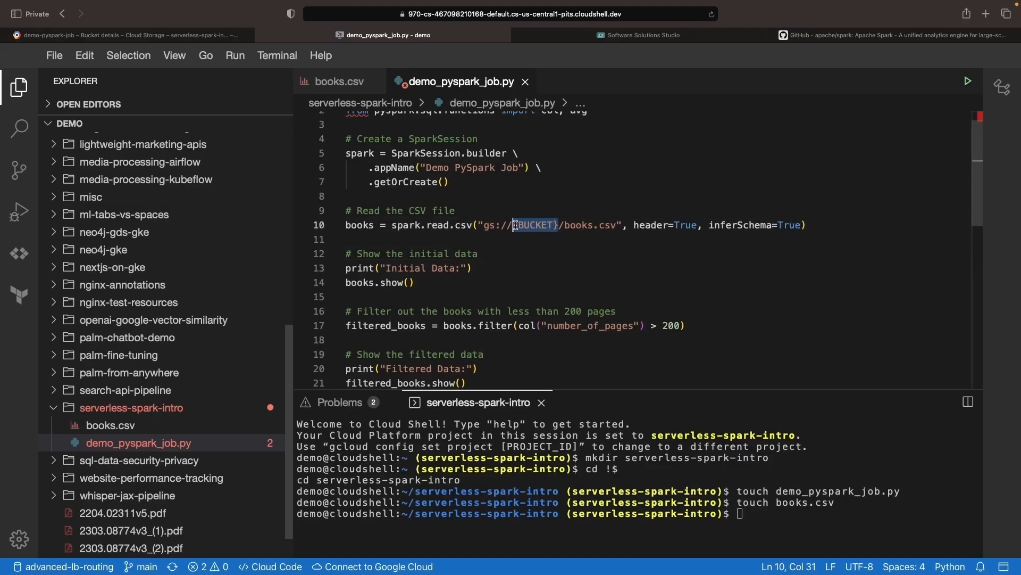
- Replace ${BUCKET} on line 10 with demo-pyspark-job, then scroll through the rest of the script
text(demo-pyspark-job)
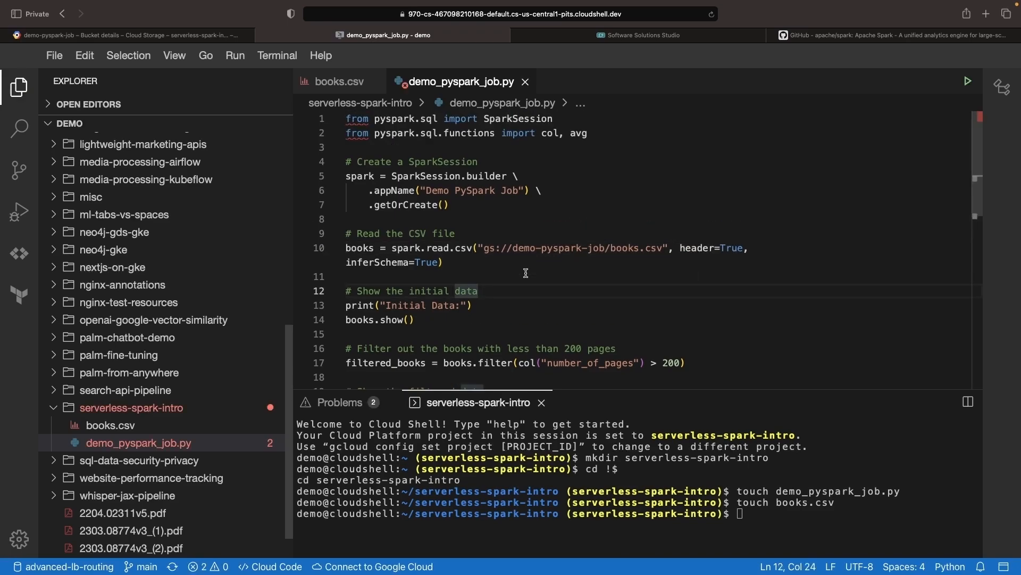
scroll(down, 3)
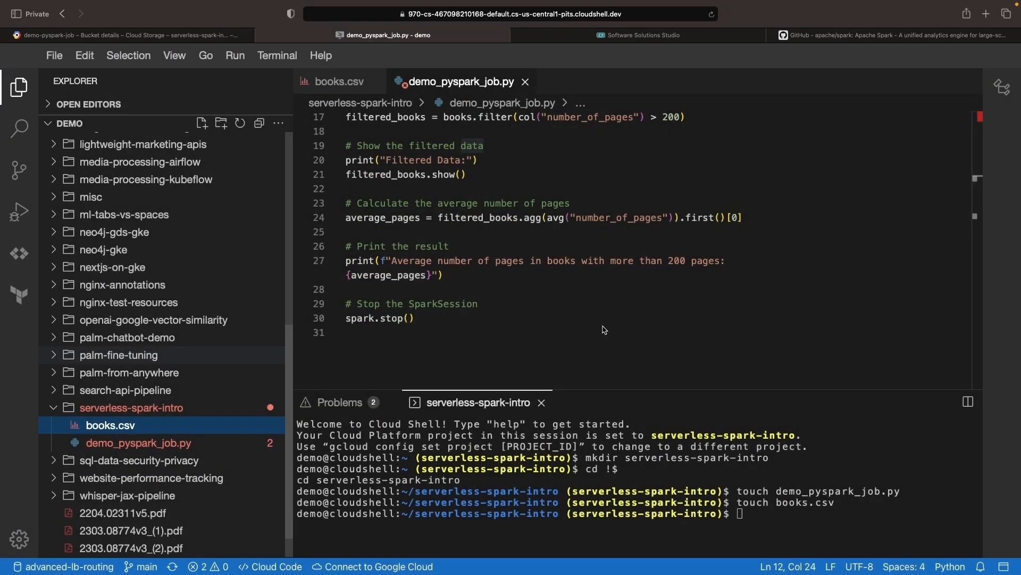
- Back in the console, search for dataproc to reach the Dataproc Clusters page
click(124, 35)
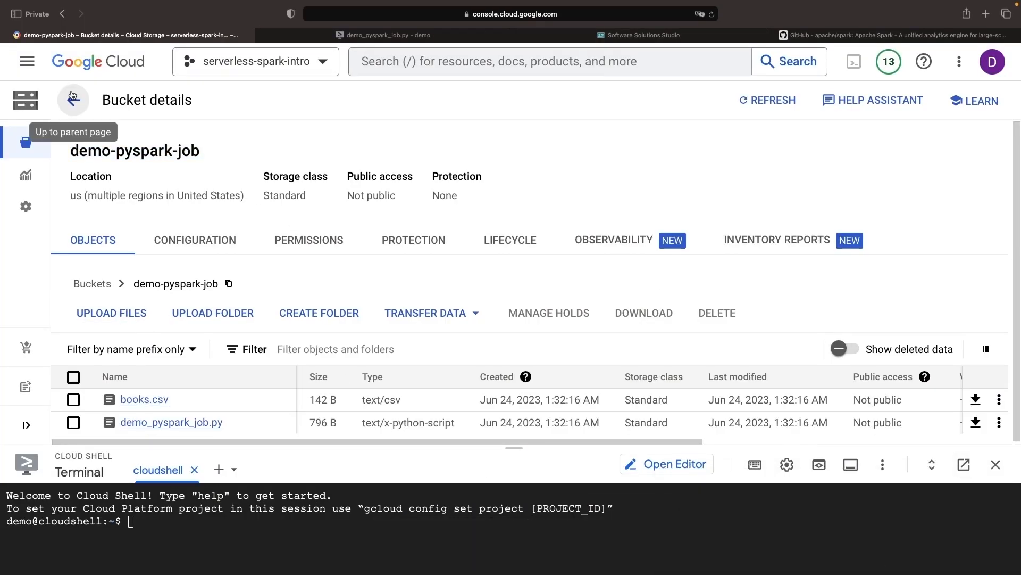
click(27, 61)
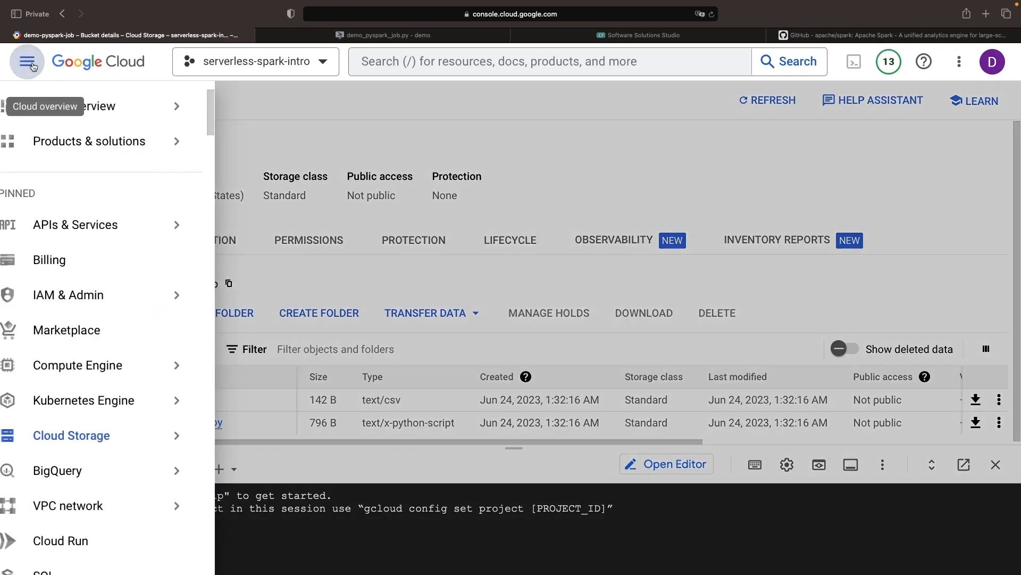
click(521, 61)
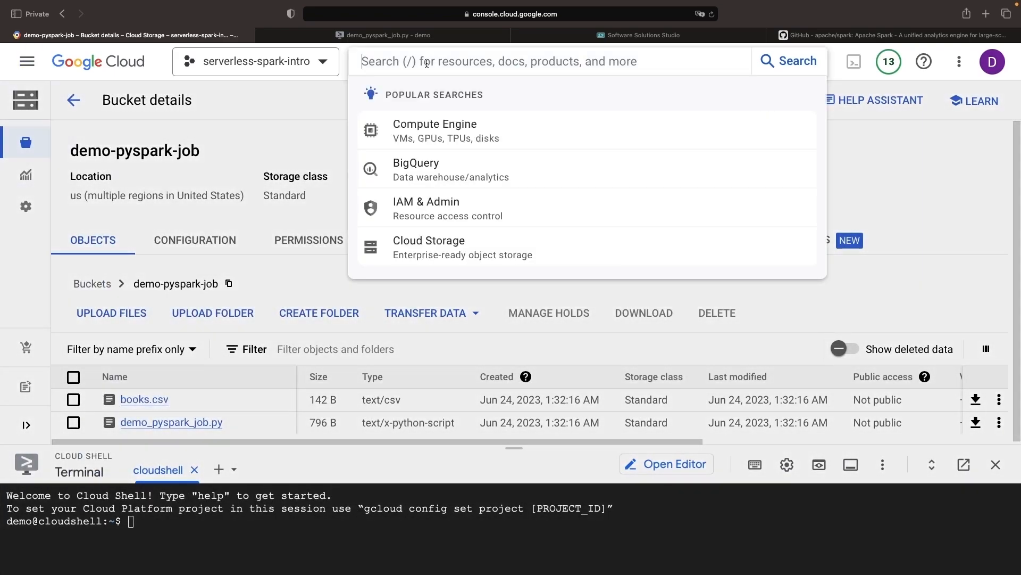
text(dataproc)
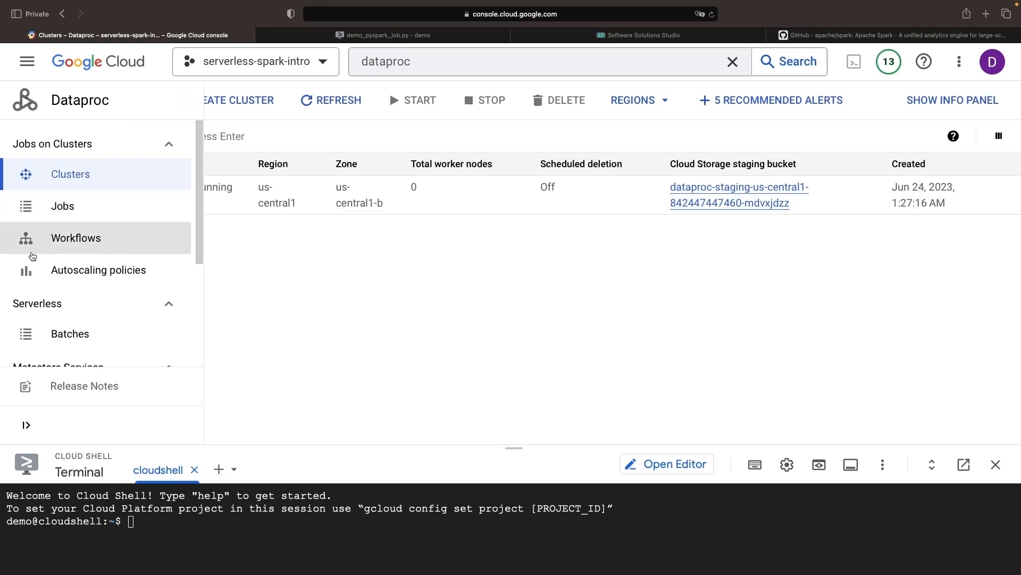
mouse_move(69, 334)
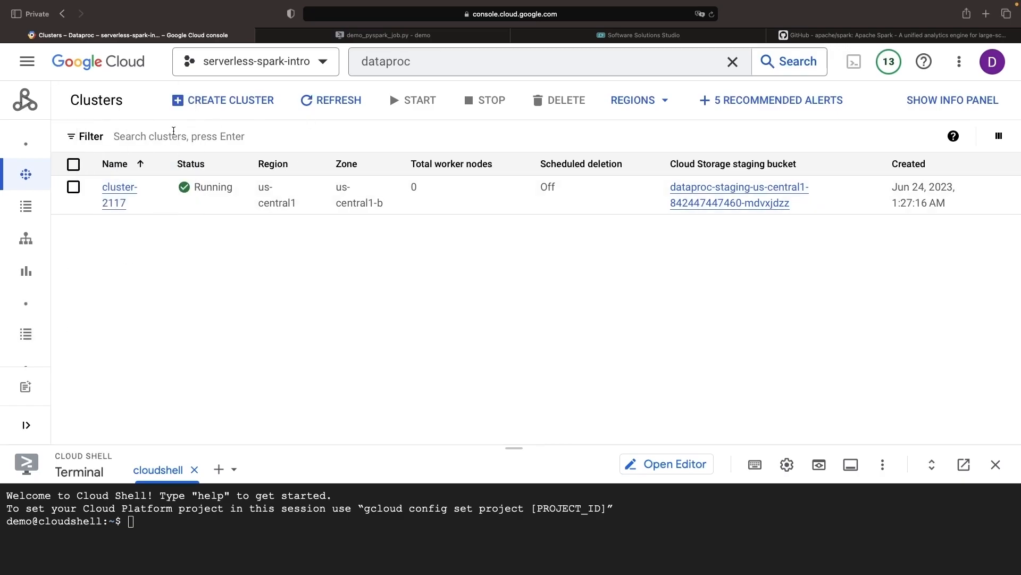
mouse_move(238, 207)
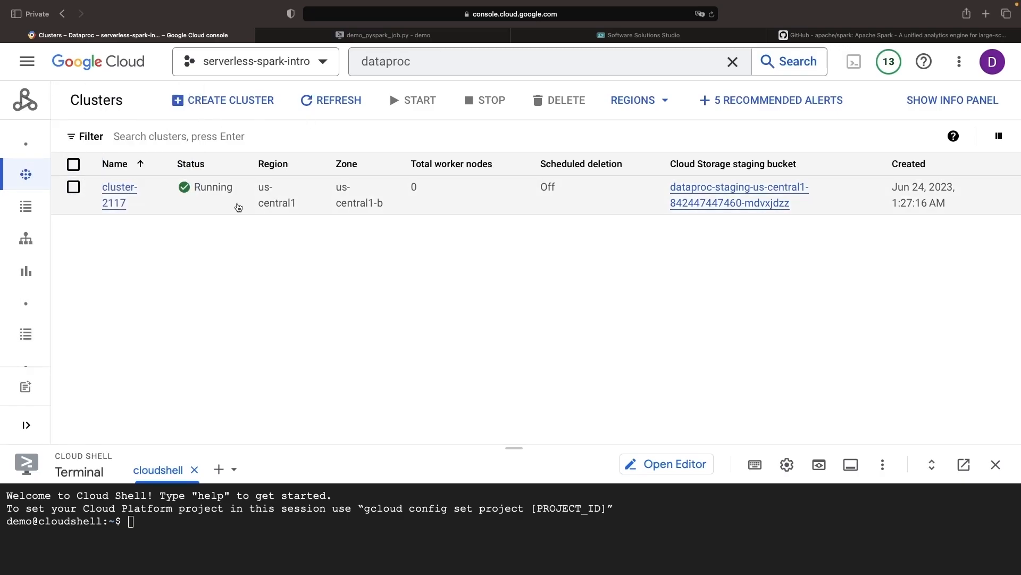
- From cluster-2117, submit a PySpark job with main file gs://demo-pyspark-job/demo_pyspark_job.py
click(119, 194)
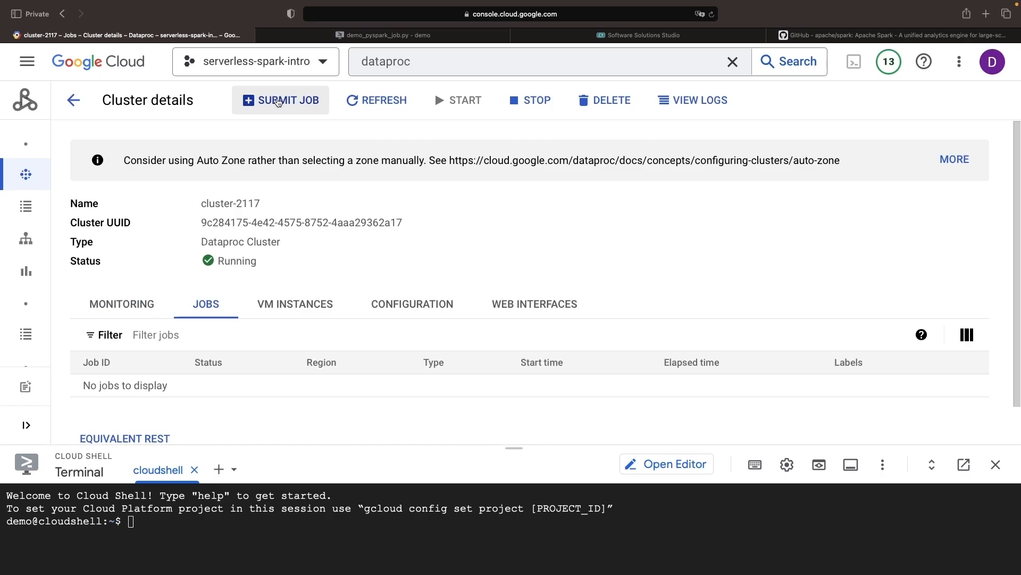
click(281, 99)
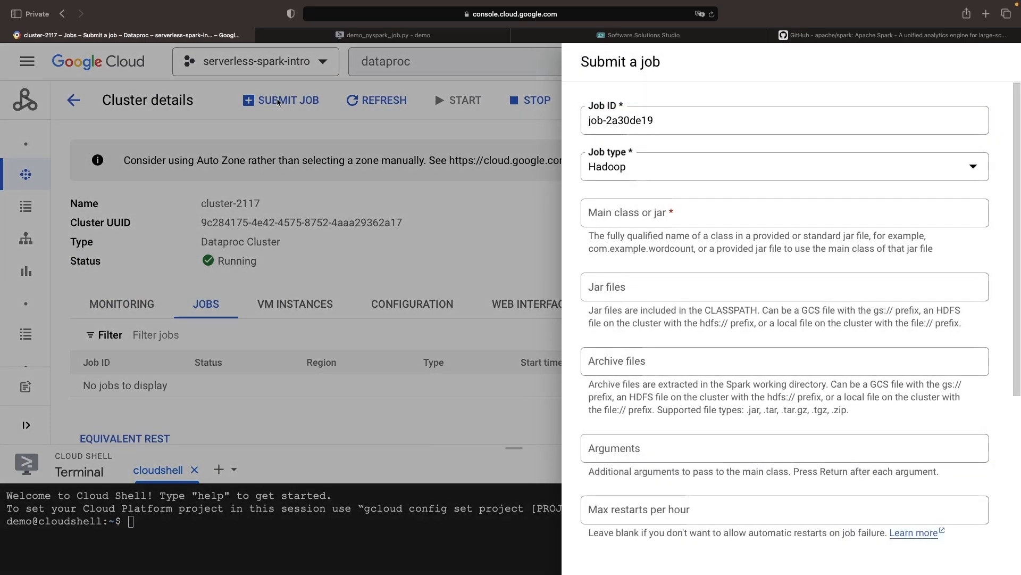
click(782, 166)
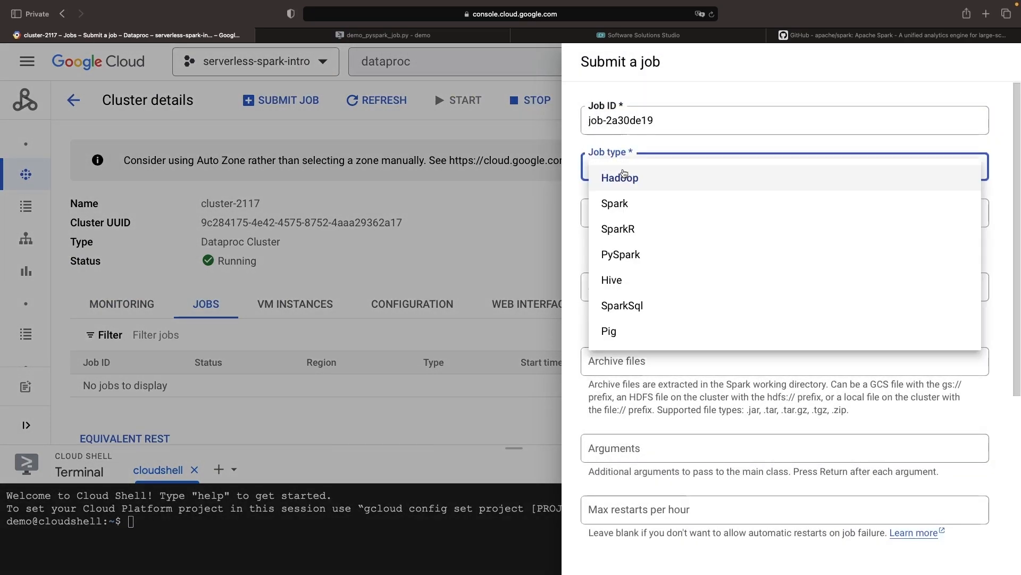
click(620, 254)
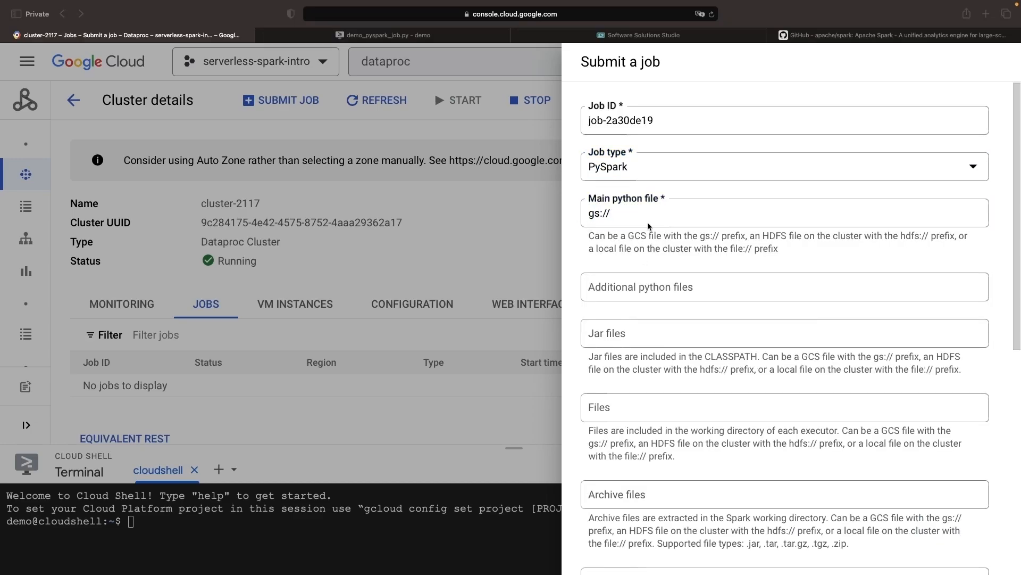
scroll(down, 3)
text(demo-pyspark-job/demo_pyspark_job.py)
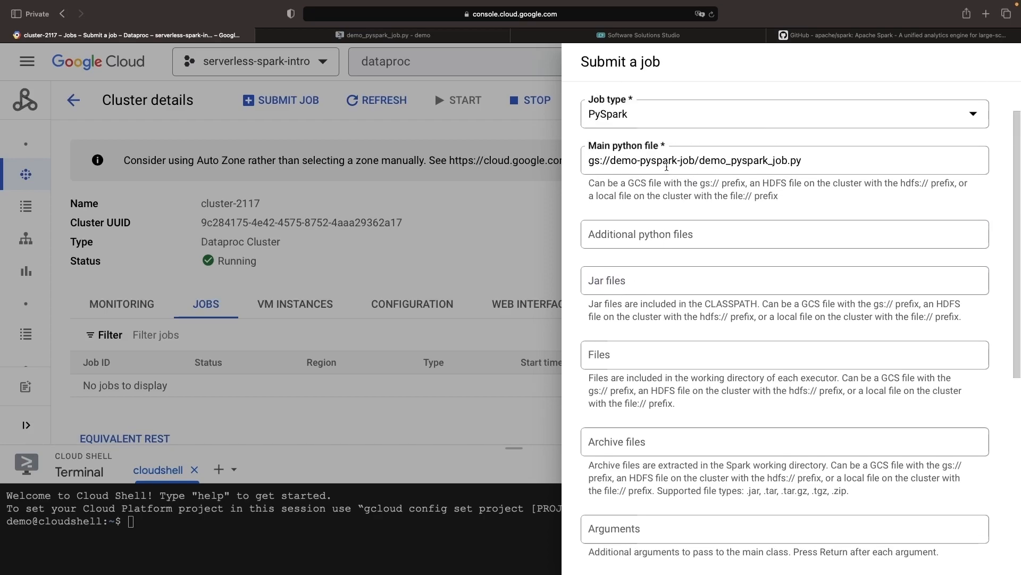
scroll(down, 3)
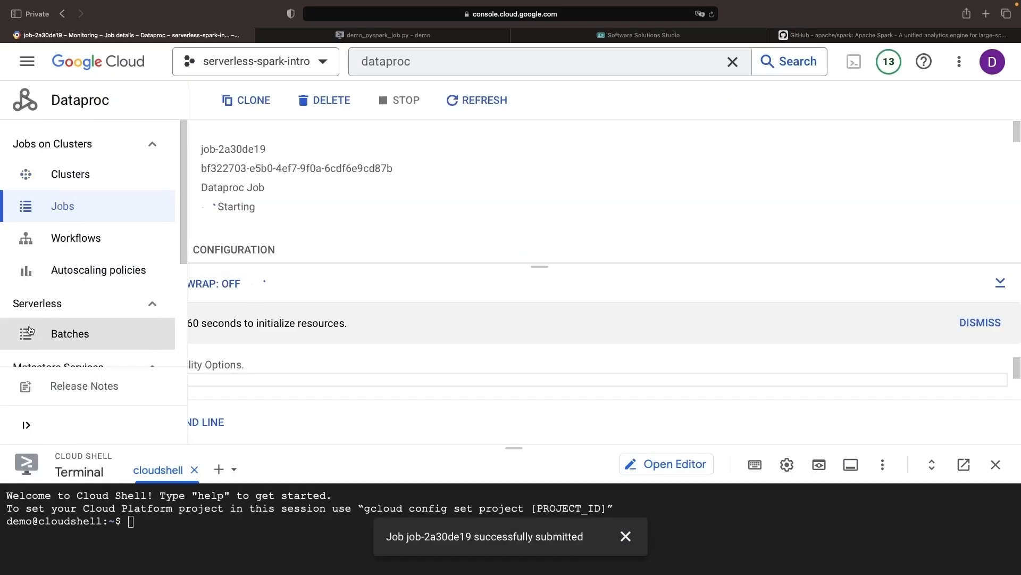
- Start creating a Dataproc batch from Batches and choose a batch type
click(70, 334)
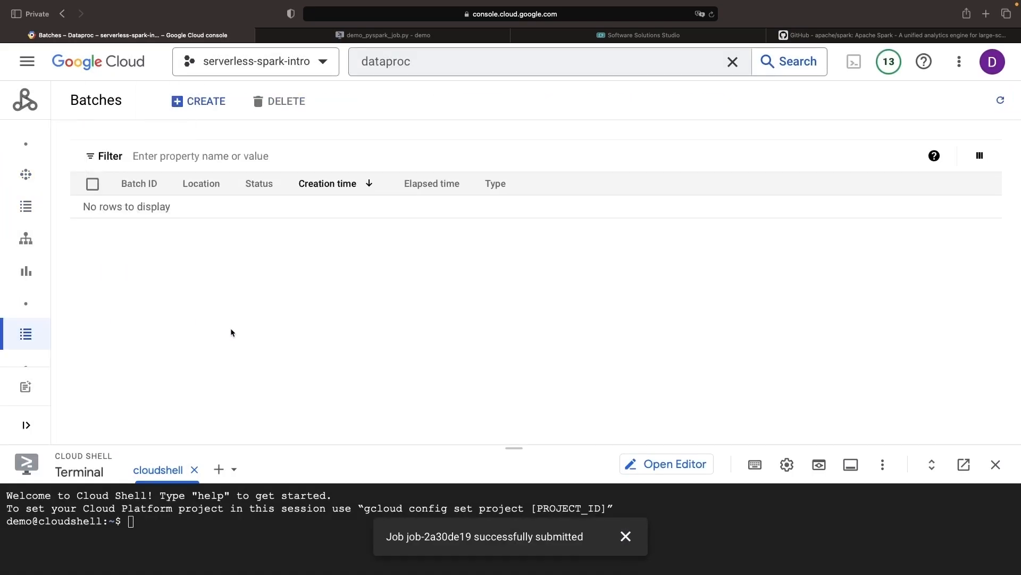
mouse_move(198, 101)
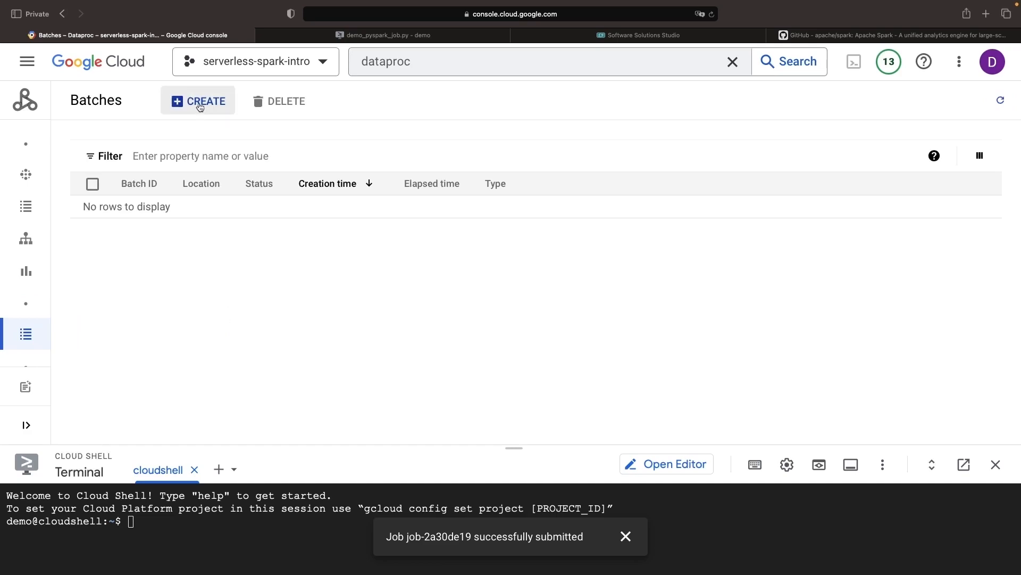
click(198, 101)
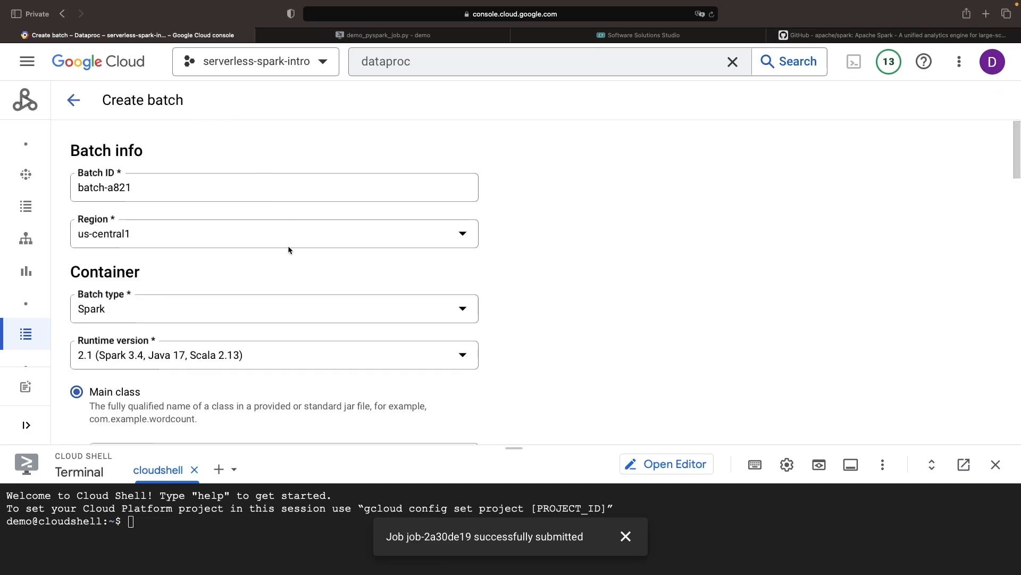
click(273, 307)
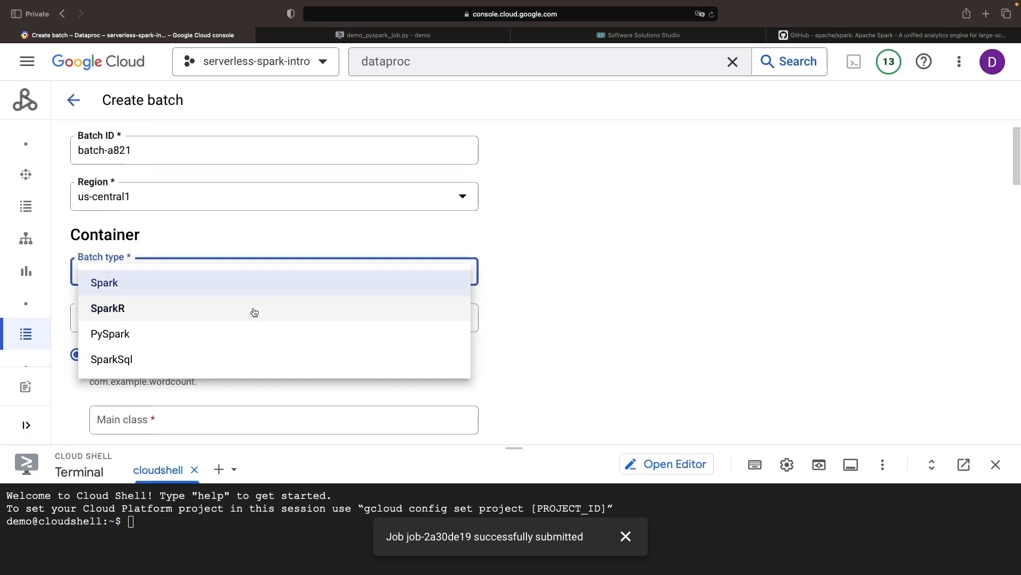
click(109, 333)
text(vpc)
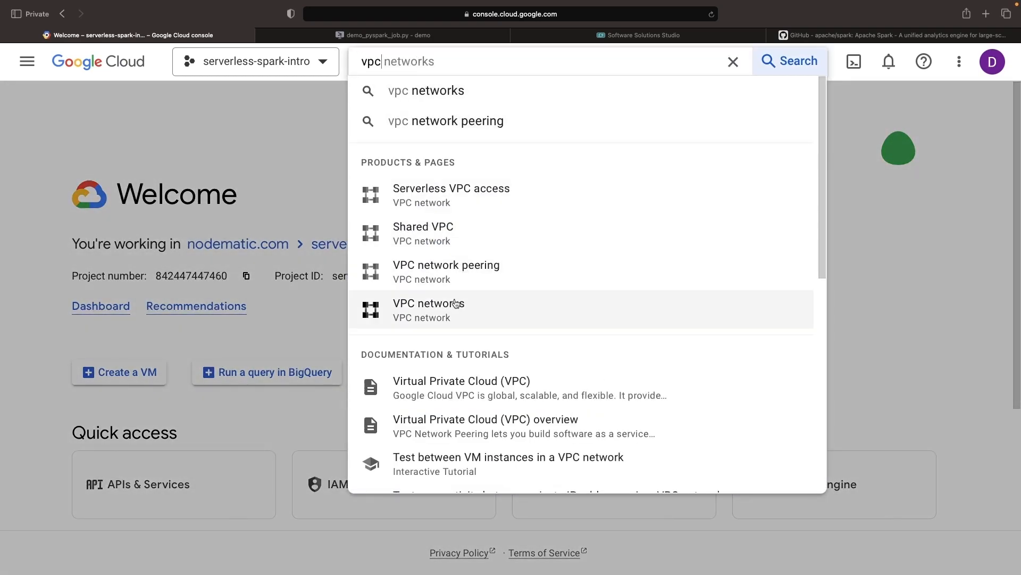
- Review the default VPC network, then activate Cloud Shell for serverless-spark-intro
click(428, 309)
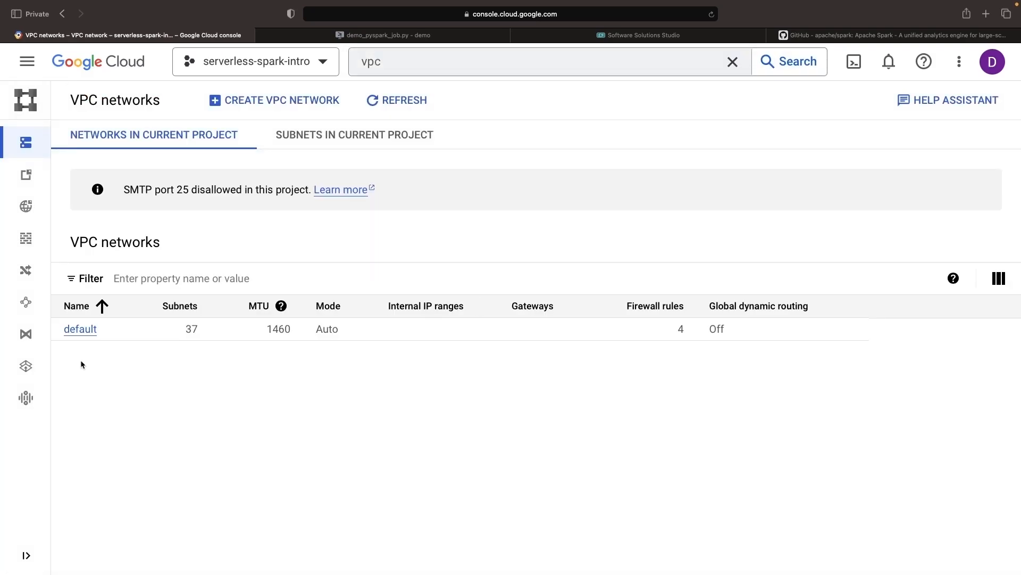
click(79, 328)
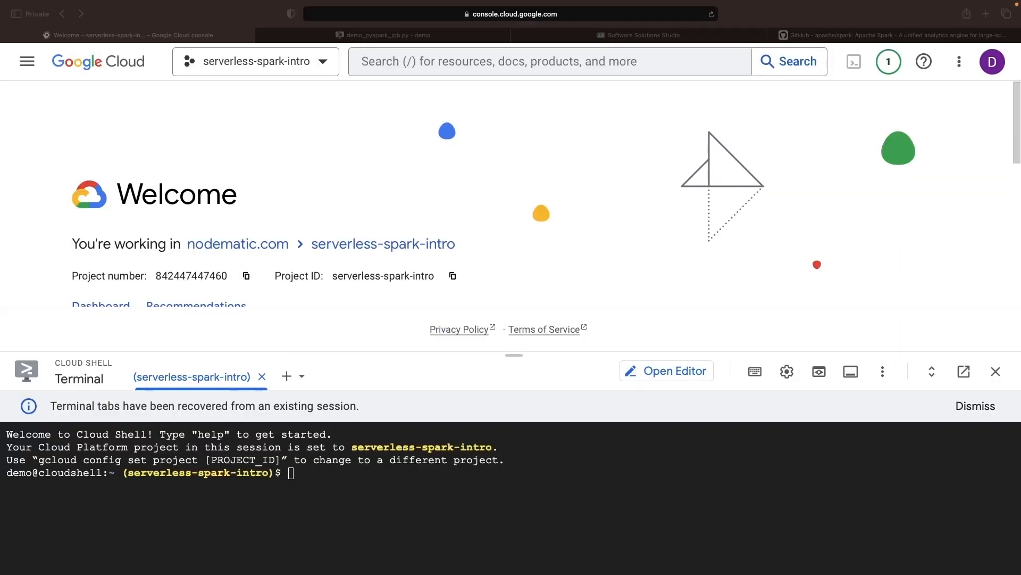
- Run gcloud dataproc batches submit in us-central1 and open the batch-b080 details
text(gcloud dataproc batches submit --project serverless-spark-intro --region us-central1 pyspark --batch batch-b080 gs://demo-pyspark-job/demo_pyspark_job.py --version 2.1)
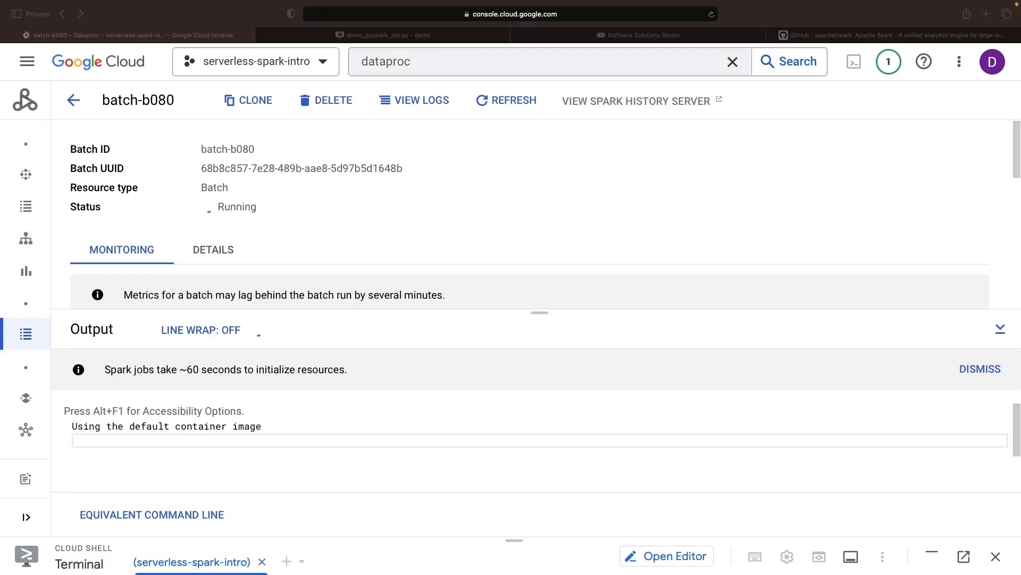
click(980, 368)
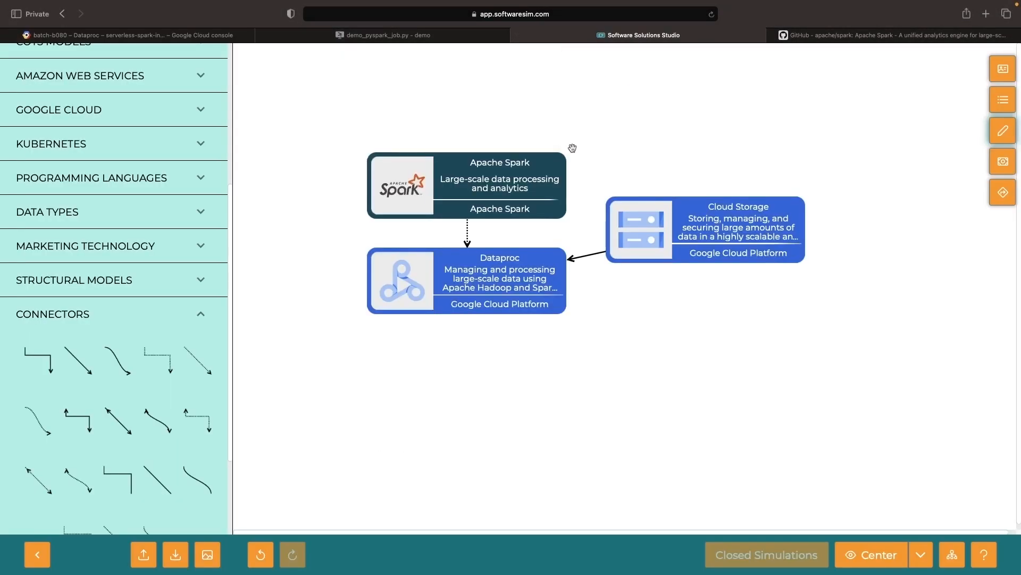
mouse_move(26, 235)
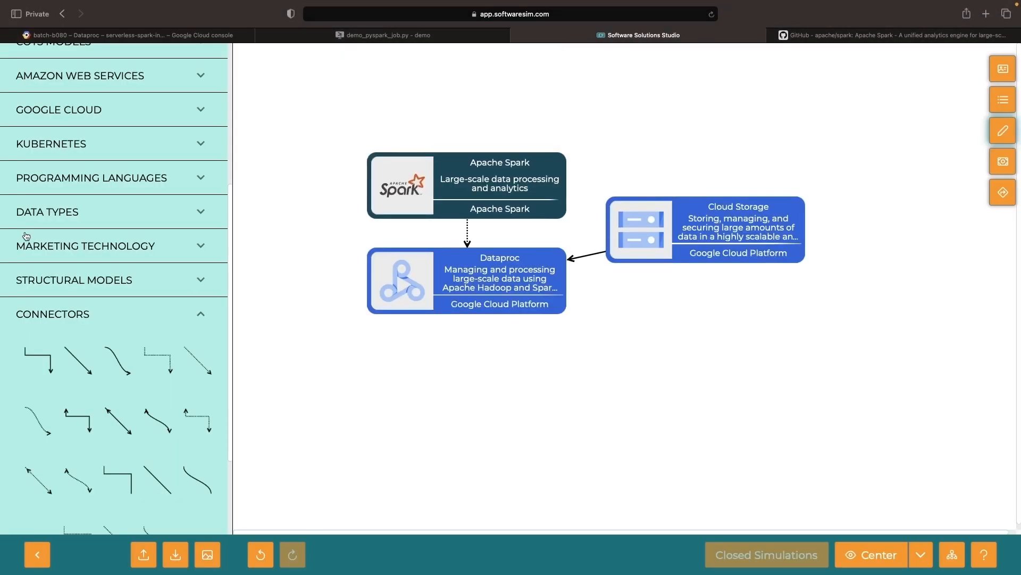